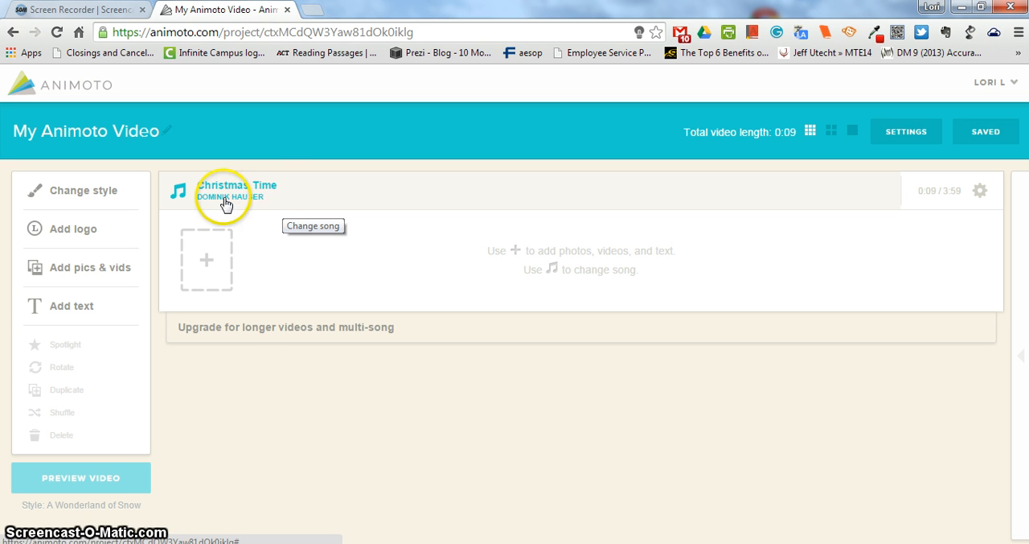
mouse_move(925, 205)
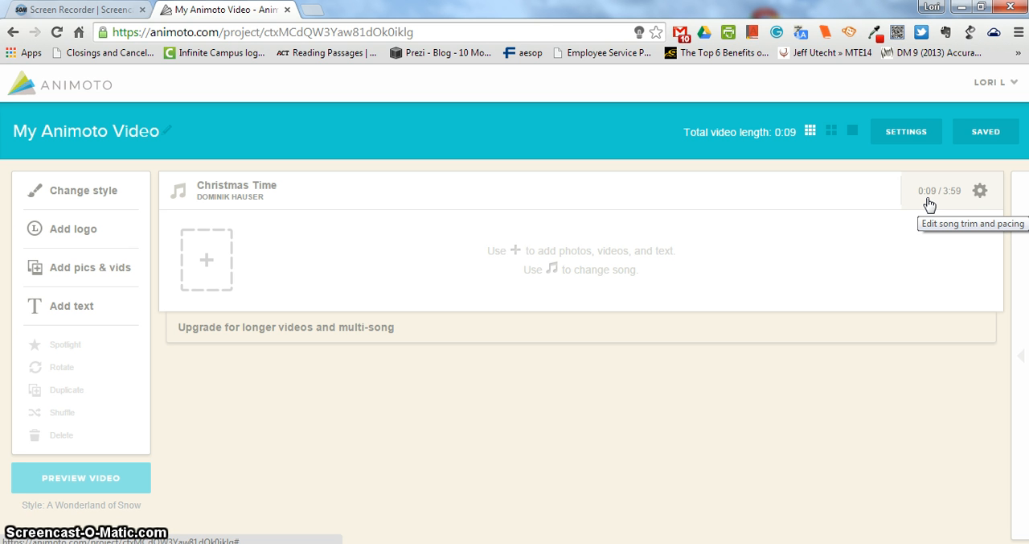
mouse_move(955, 203)
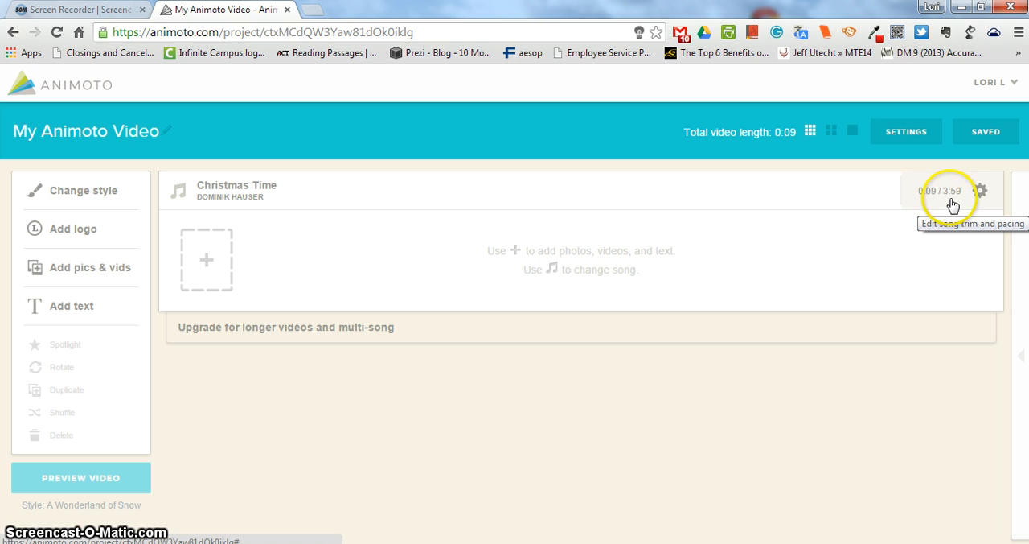
mouse_move(909, 201)
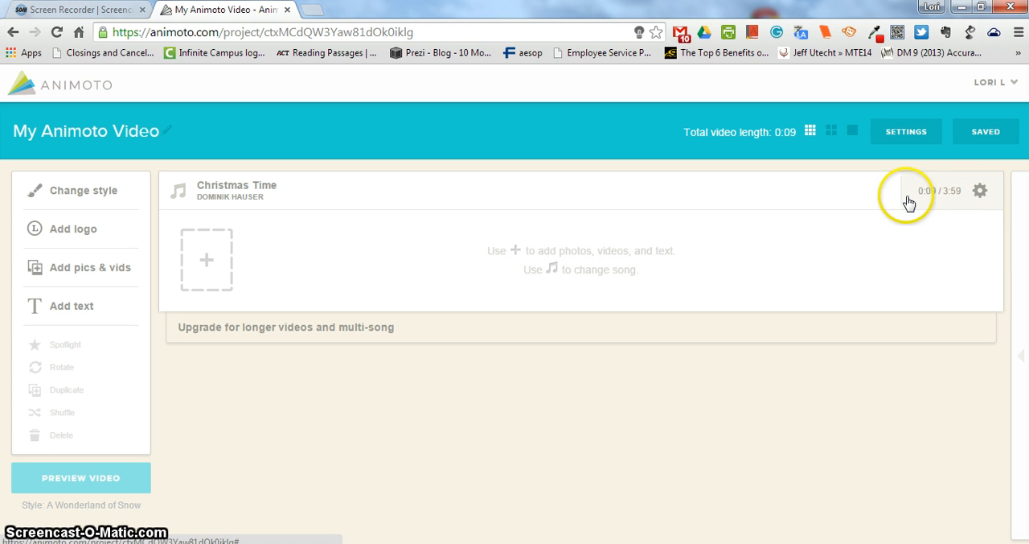
mouse_move(913, 204)
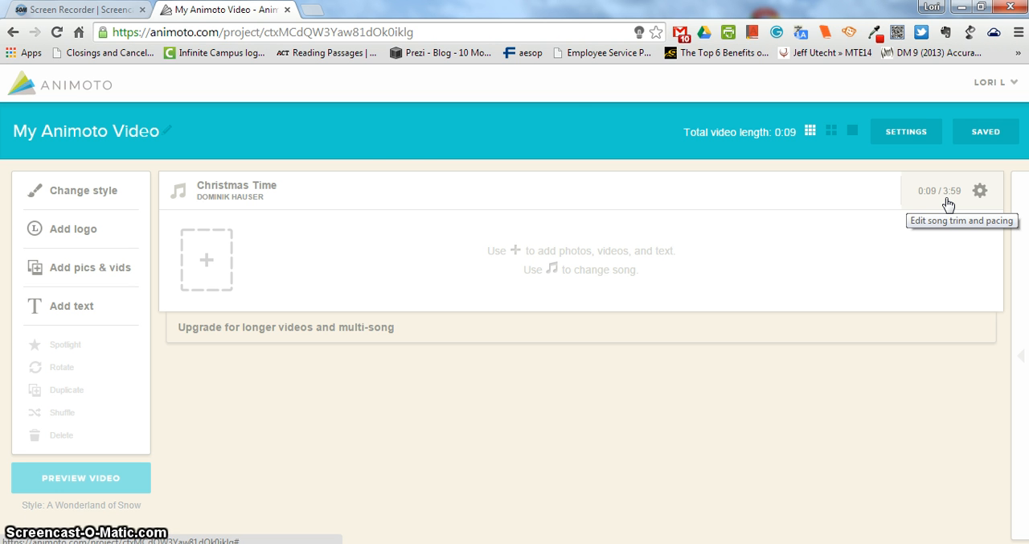
mouse_move(354, 196)
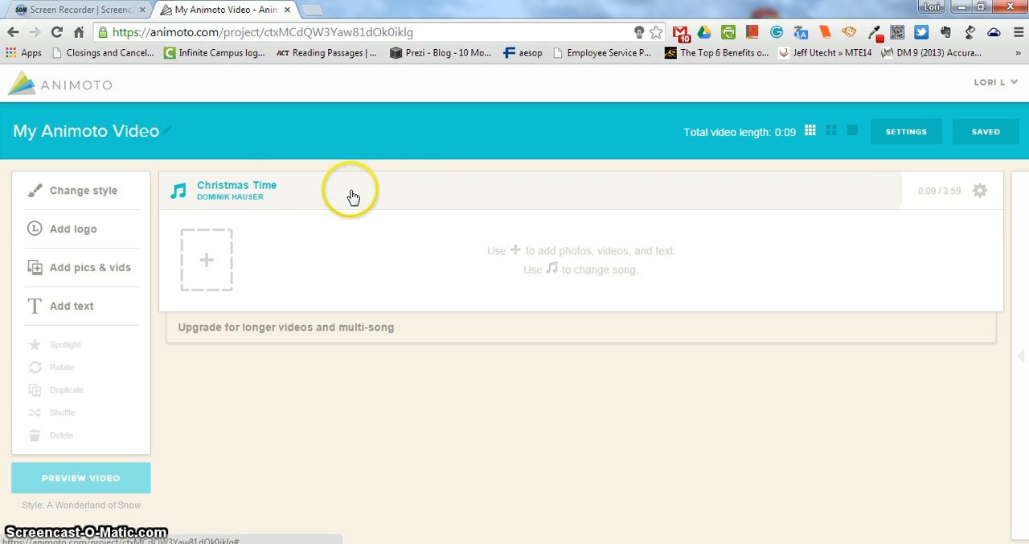
mouse_move(230, 189)
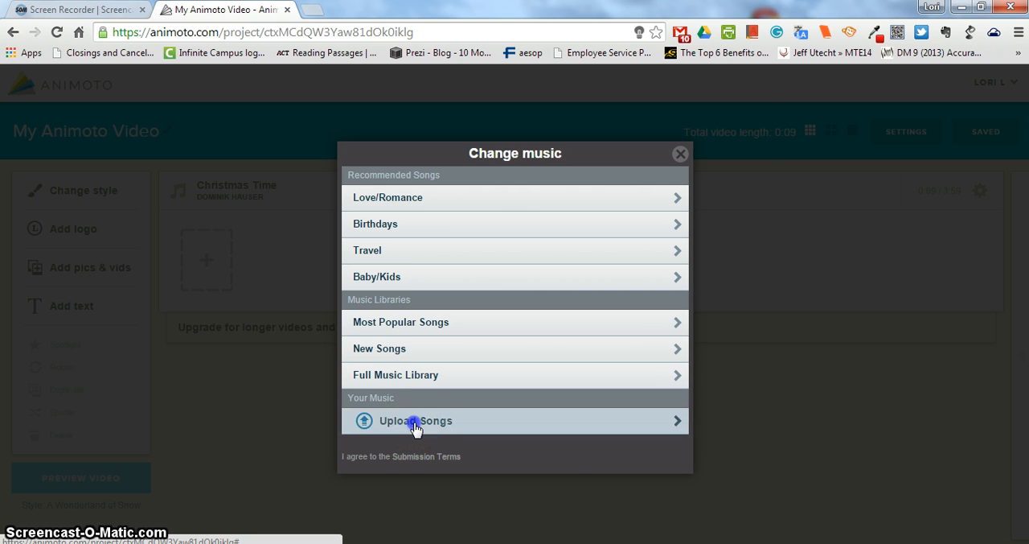
- Upload Sleep Away by Bob Acri from Libraries > Music > Sample Music as the project song
left_click(415, 420)
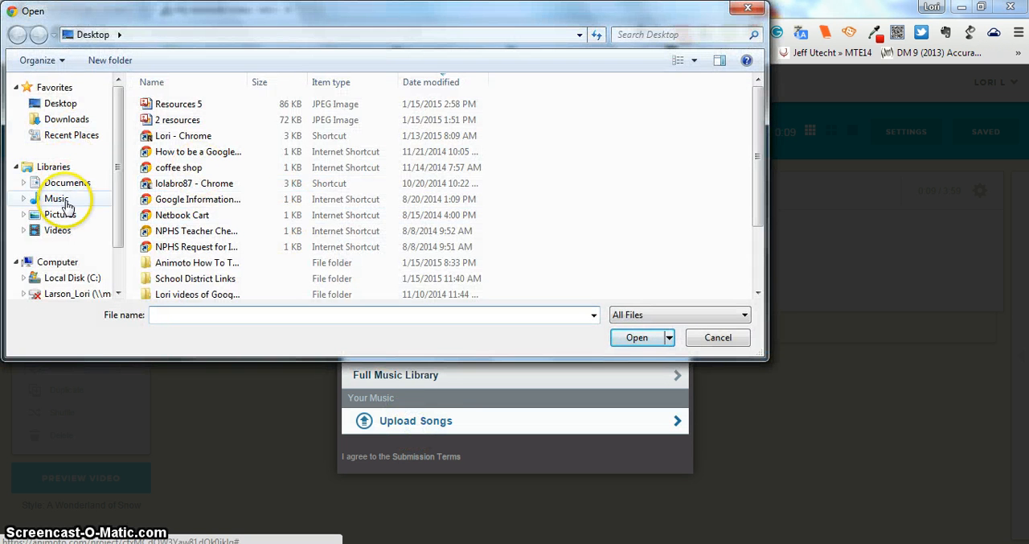
left_click(56, 198)
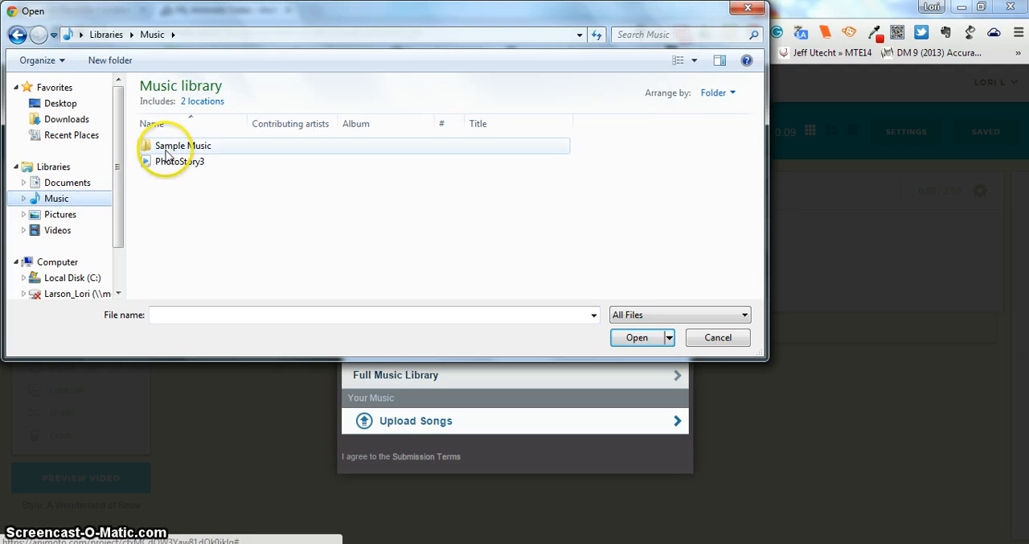
double_click(181, 144)
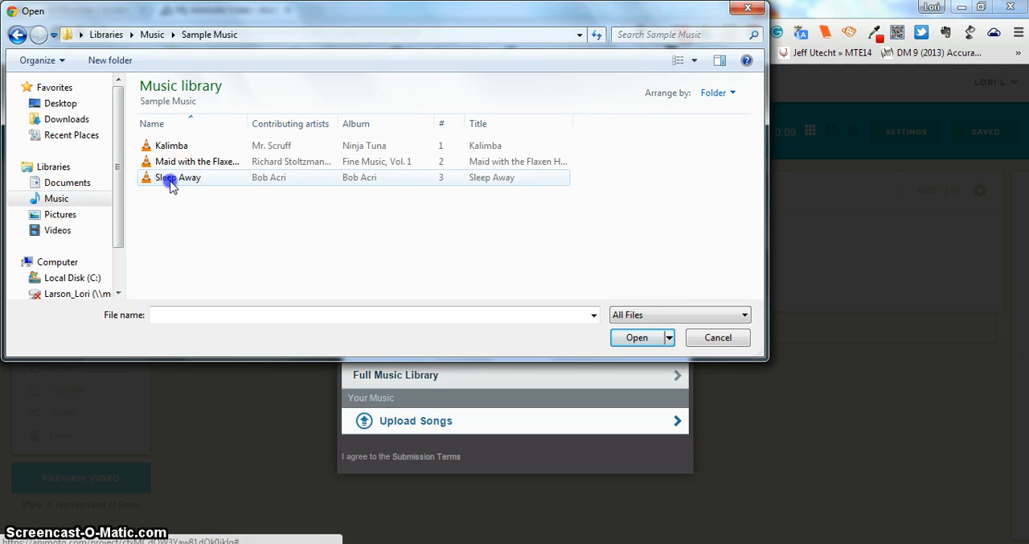
left_click(176, 177)
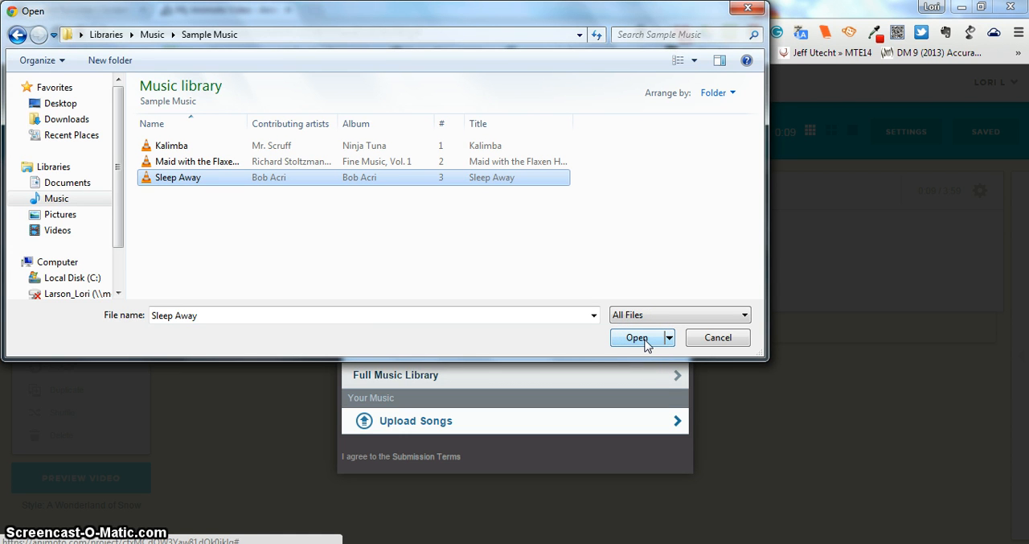
left_click(637, 338)
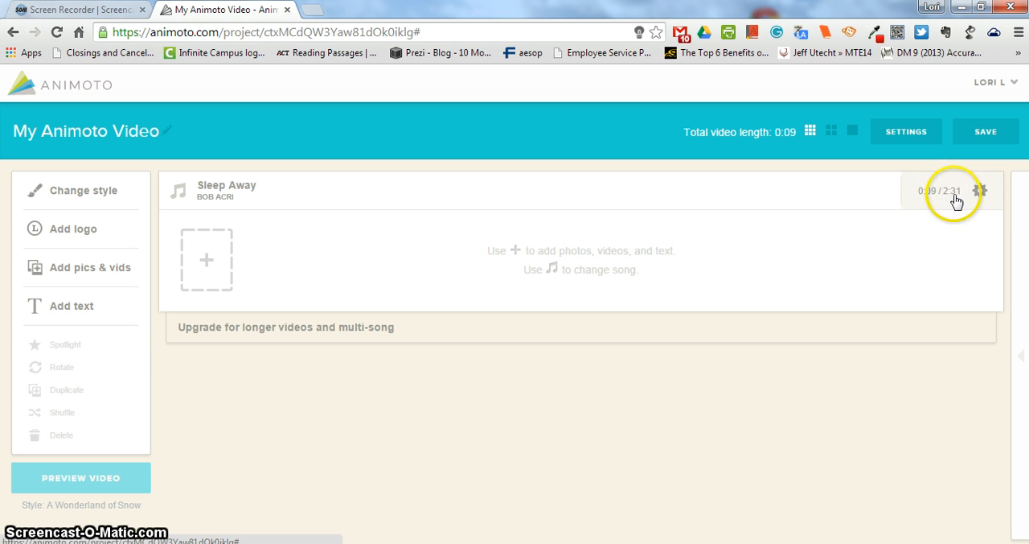
mouse_move(241, 187)
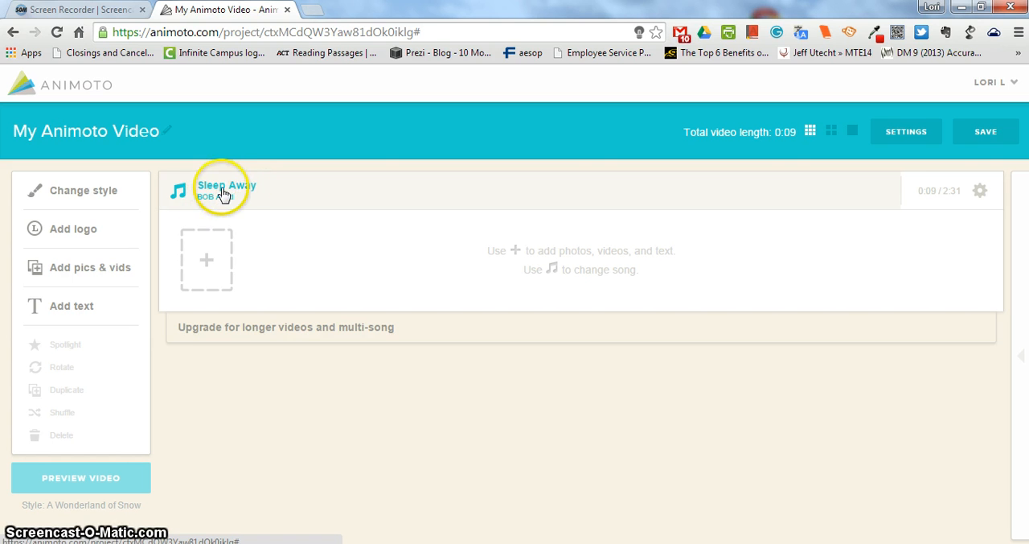
mouse_move(222, 189)
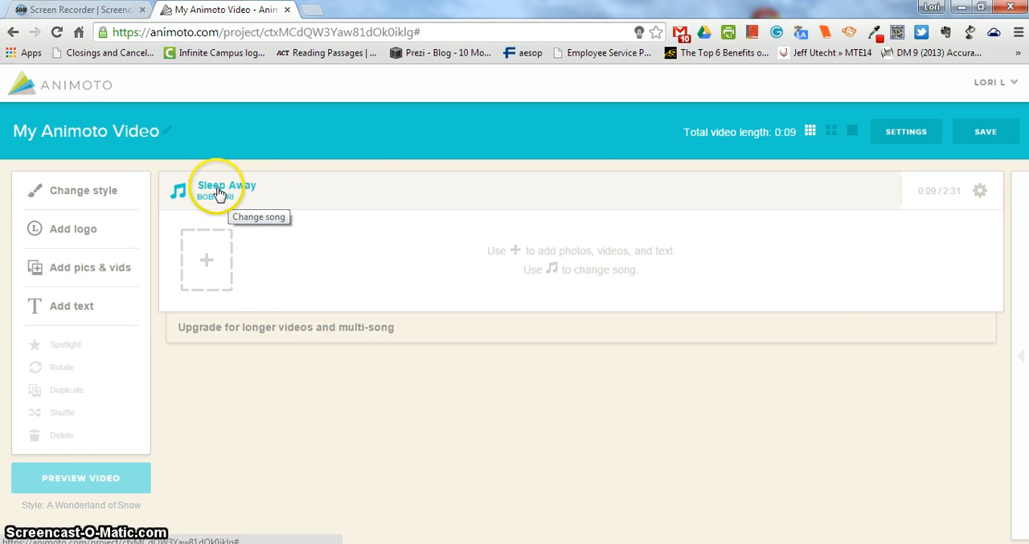
mouse_move(171, 132)
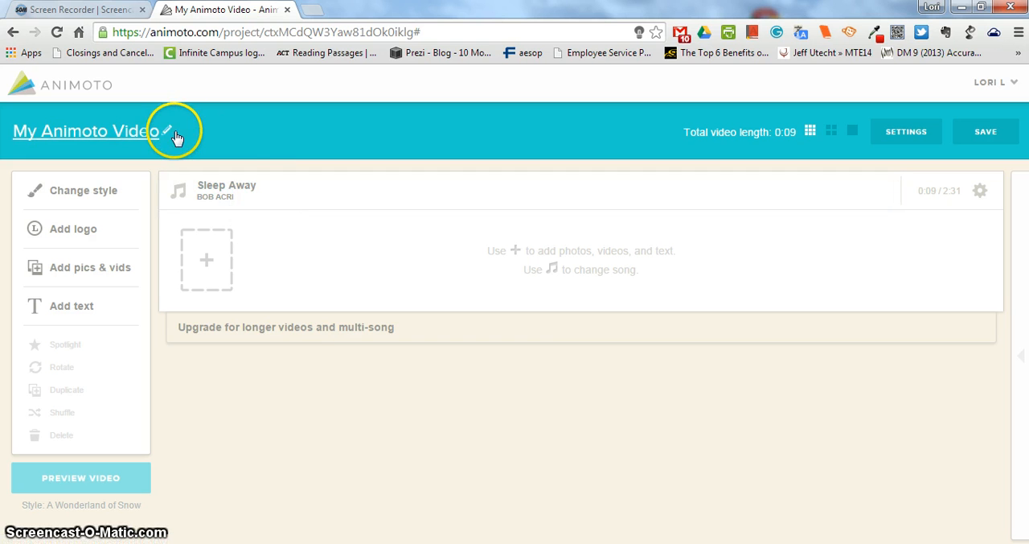
mouse_move(254, 193)
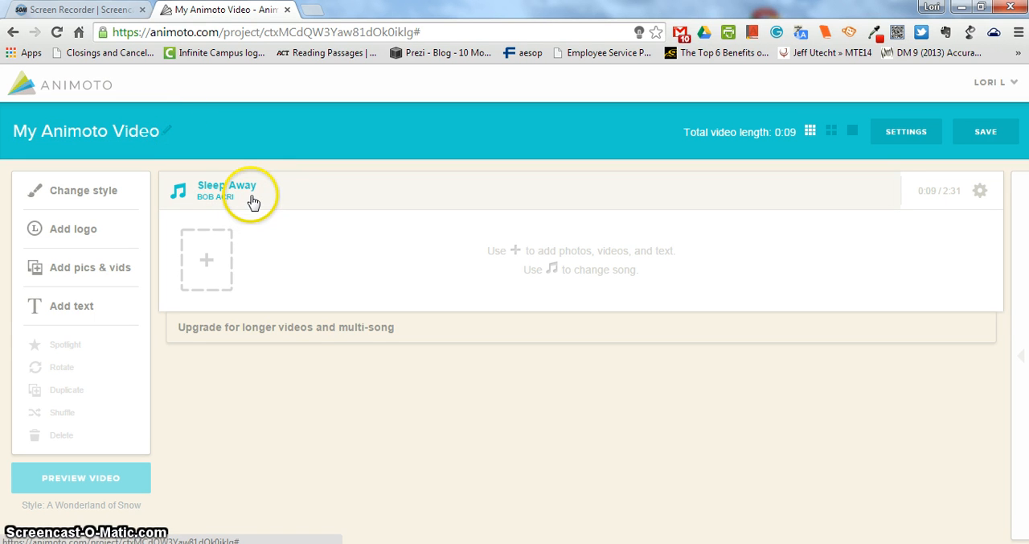
mouse_move(255, 196)
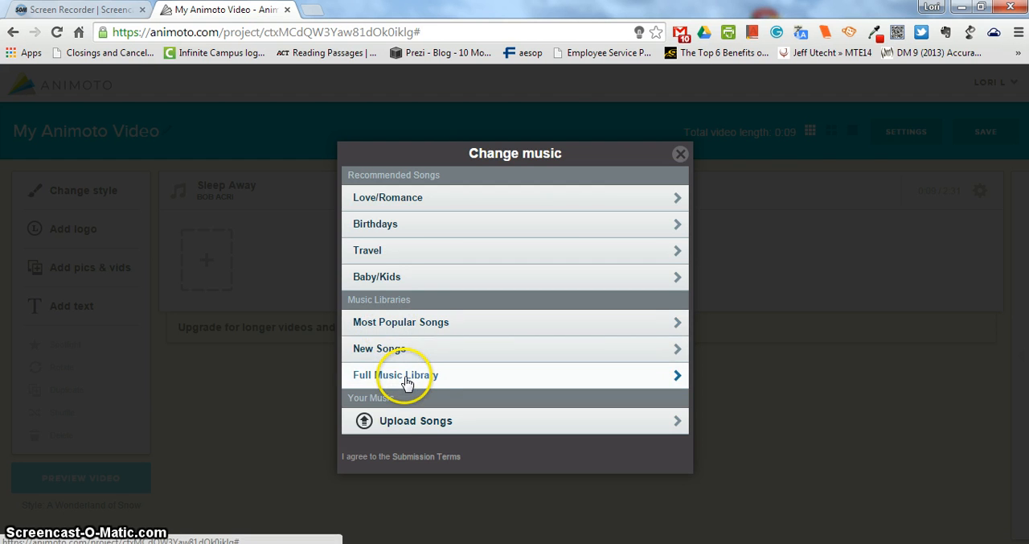
- Preview Canon and then Cloud Forest (Instrumental) by Aubergine 3 in the Full Music Library
left_click(396, 375)
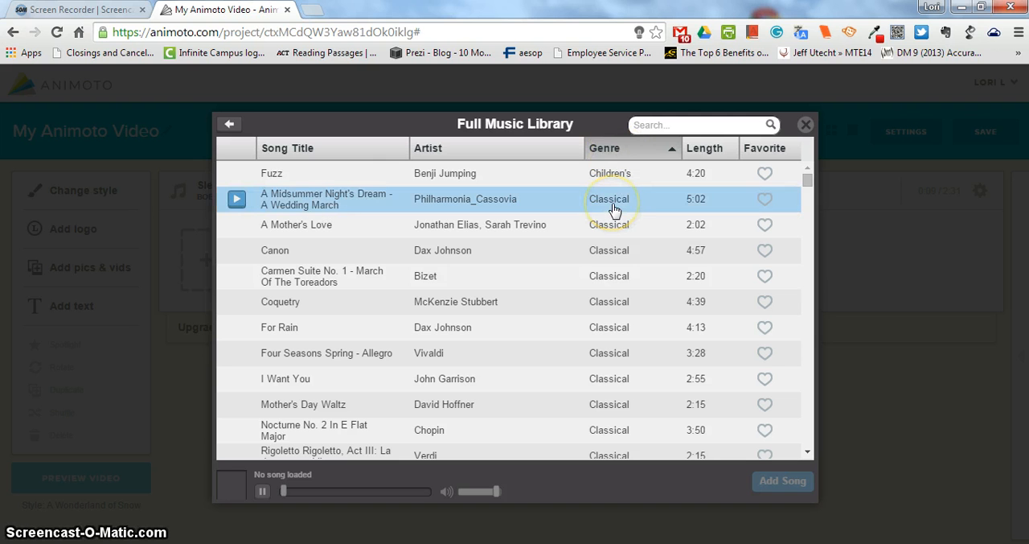
left_click(237, 251)
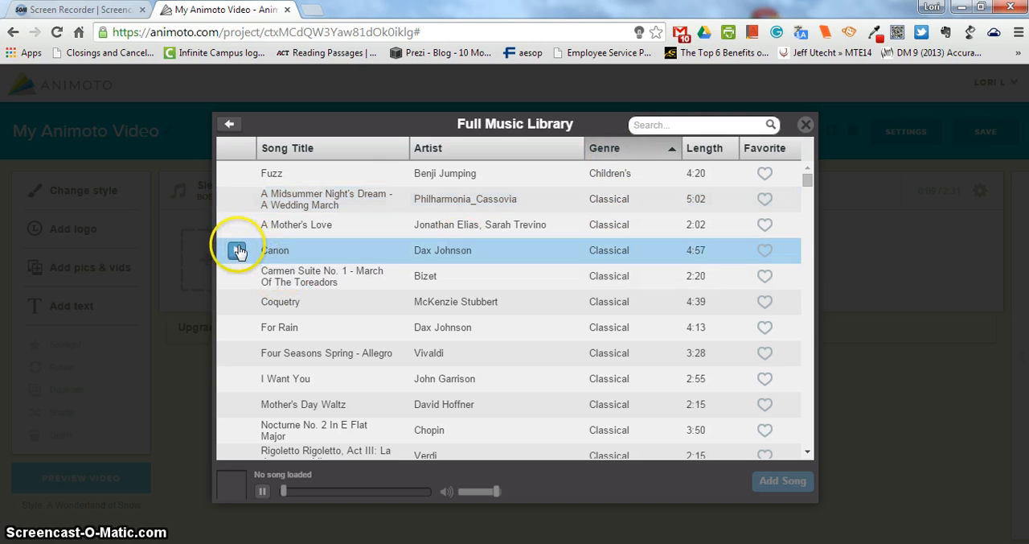
left_click(238, 251)
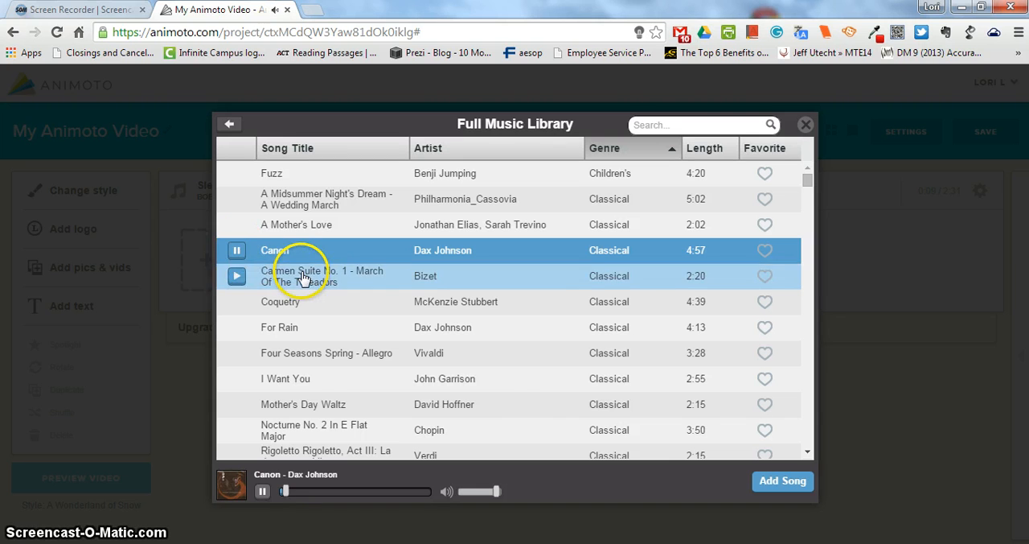
scroll("down", 3)
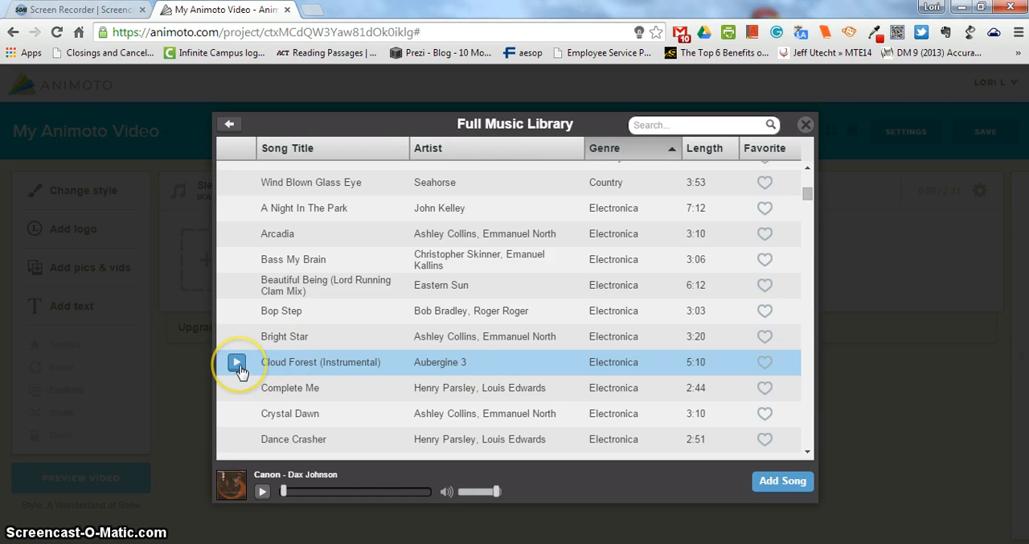
left_click(238, 362)
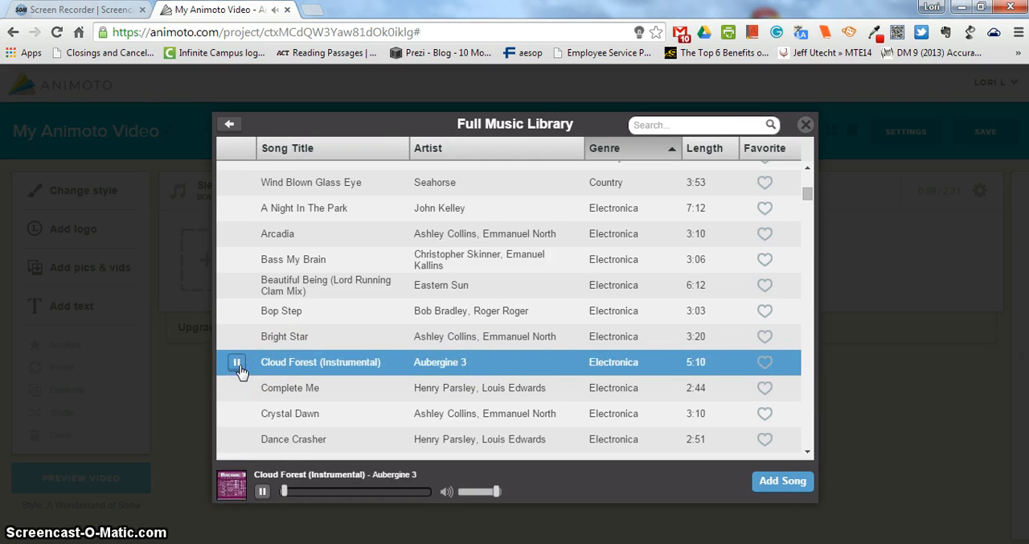
left_click(237, 362)
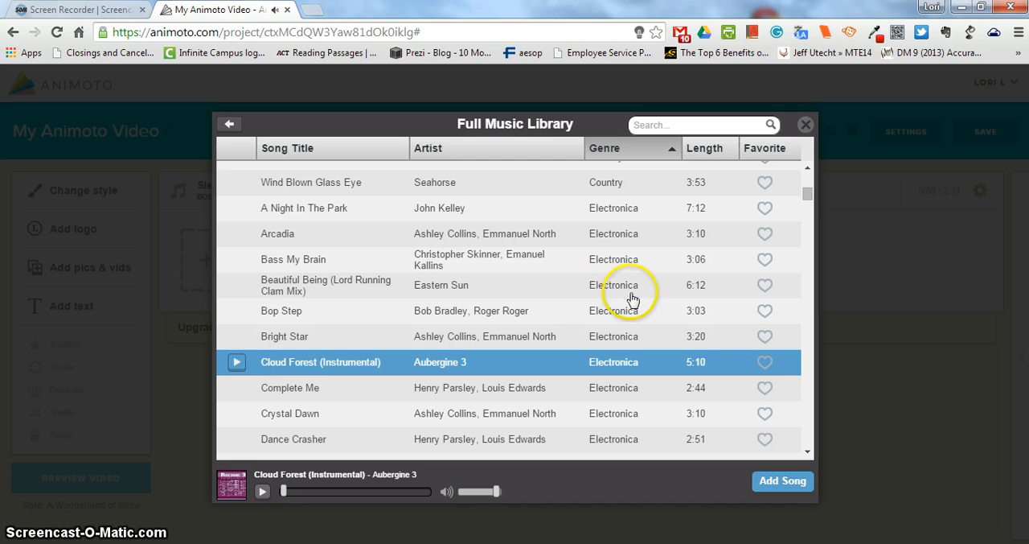
- Scroll the Genre-sorted song list down through Pop, Romantic and Singer/Songwriter entries
scroll("down", 3)
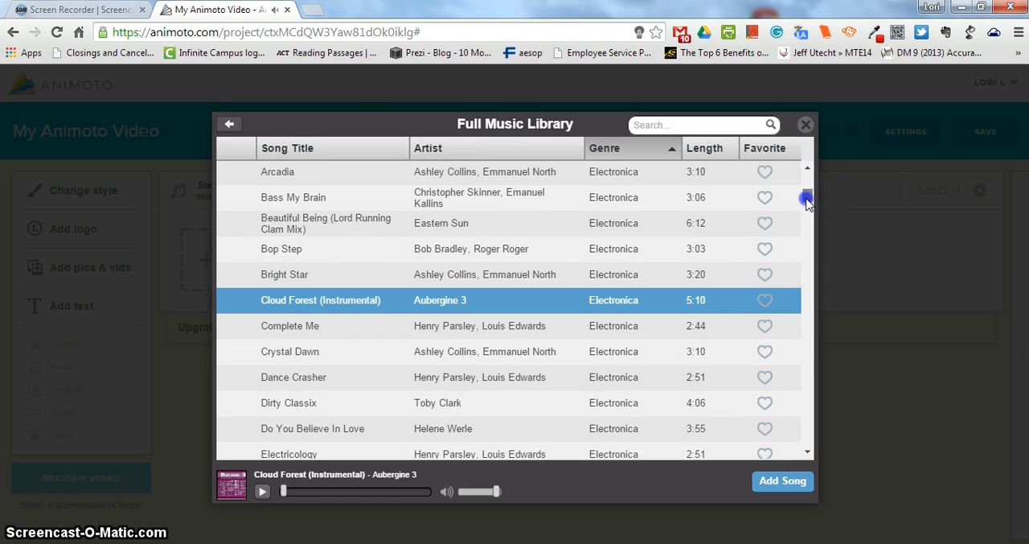
scroll("down", 3)
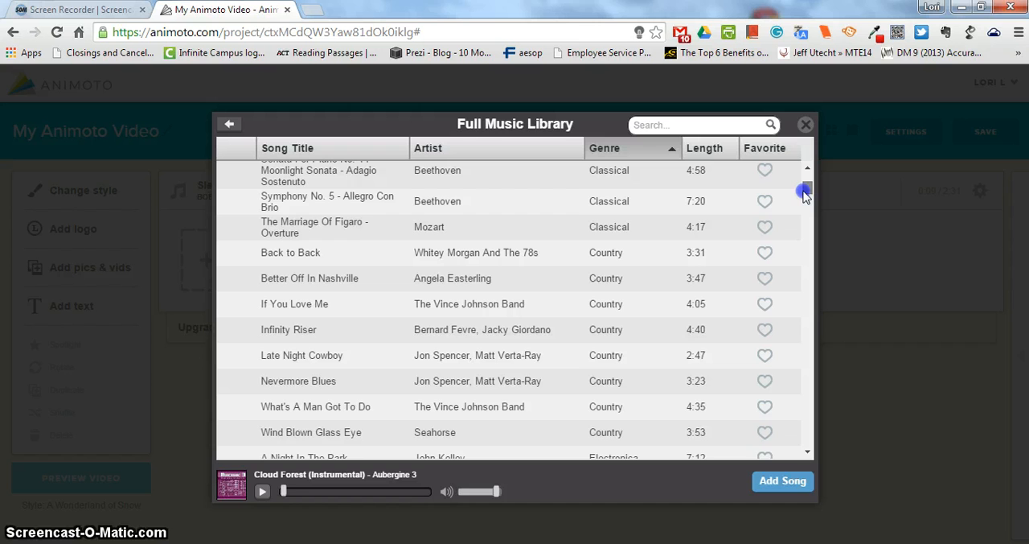
scroll("down", 3)
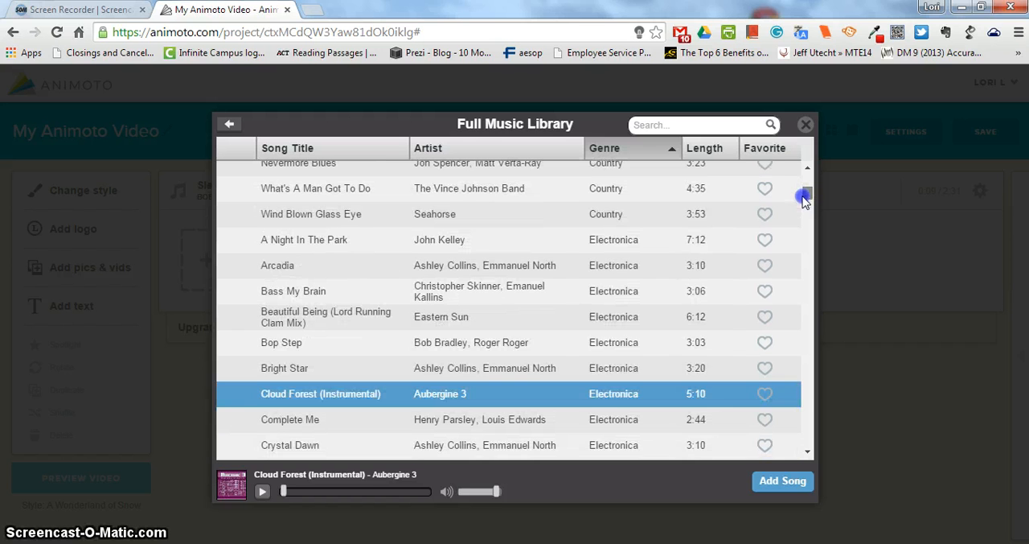
scroll("down", 3)
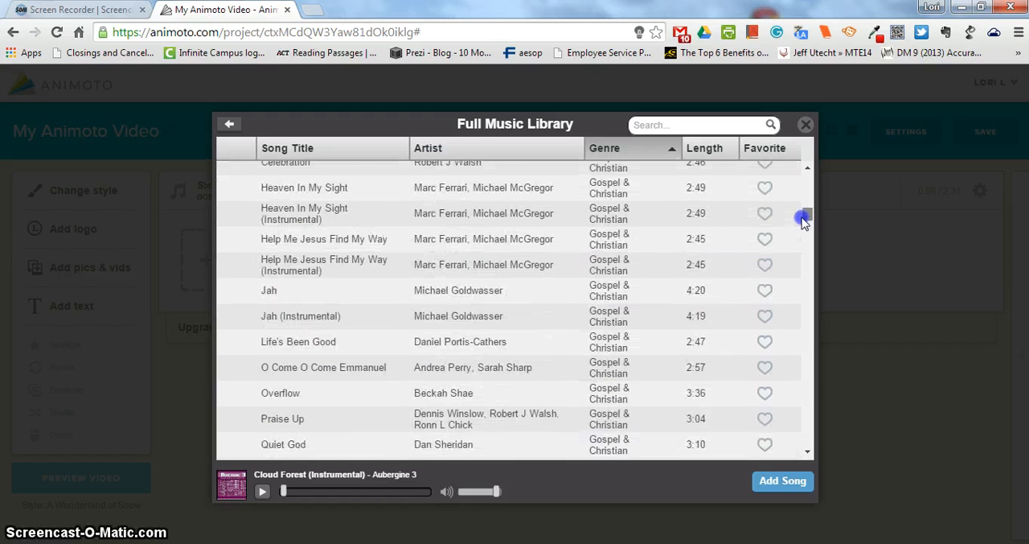
scroll("down", 3)
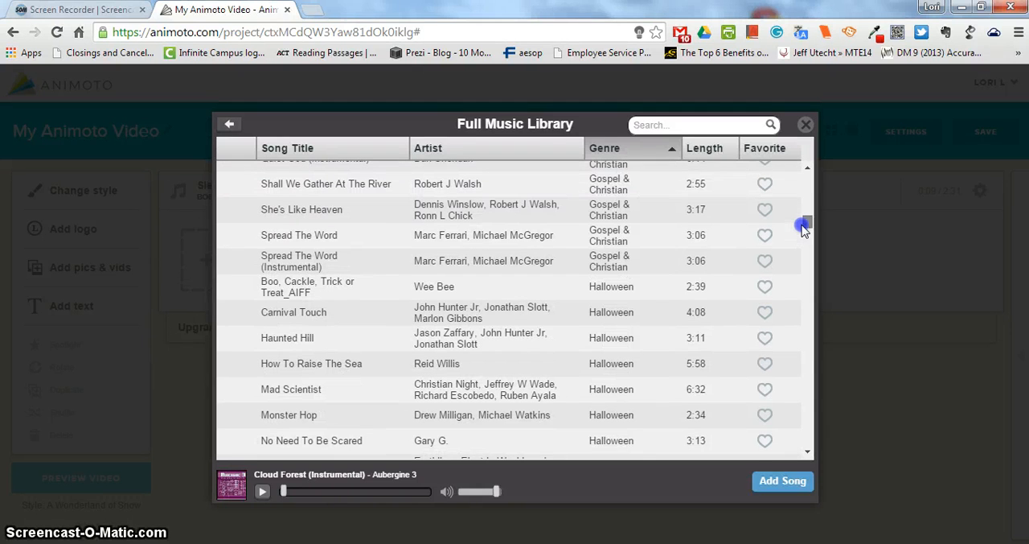
scroll("down", 3)
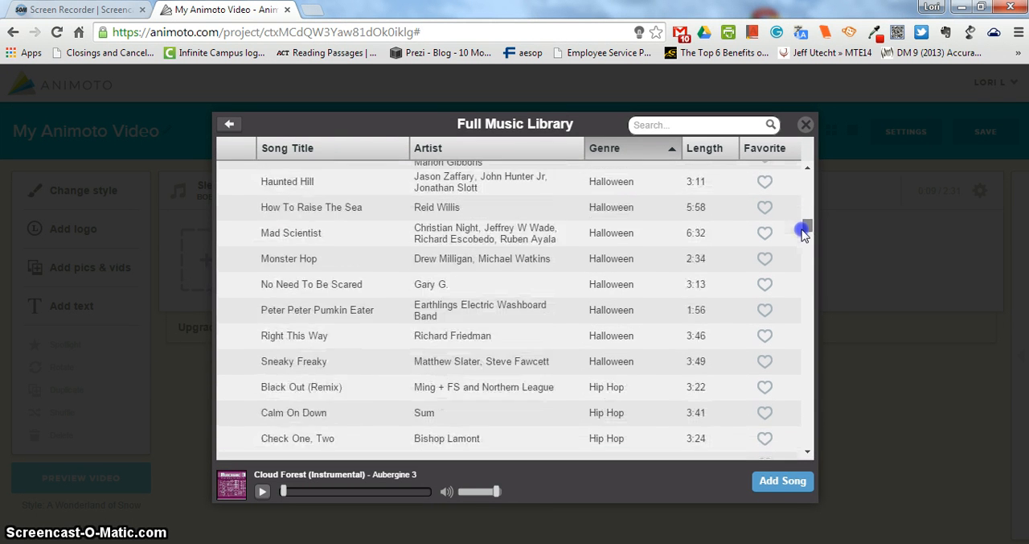
scroll("down", 3)
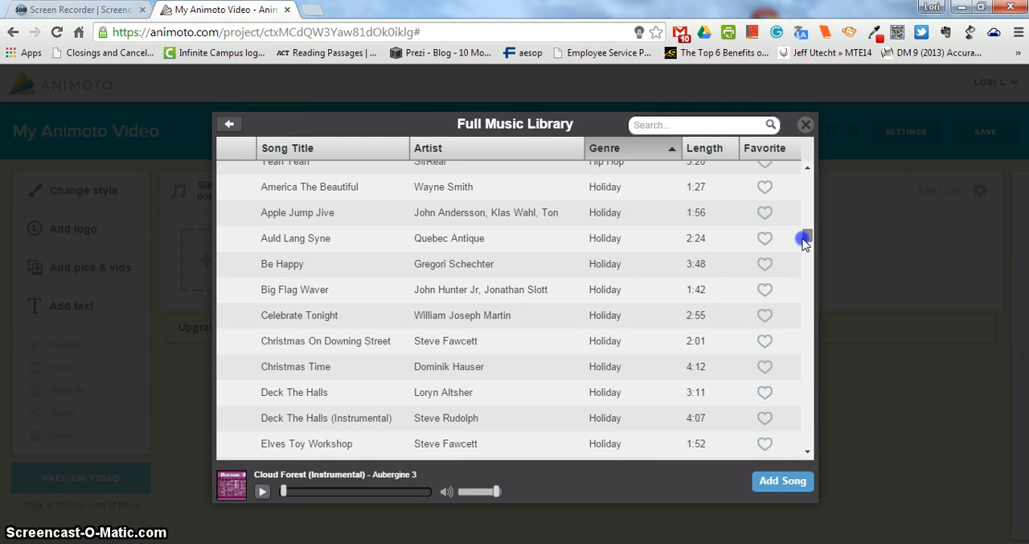
scroll("down", 3)
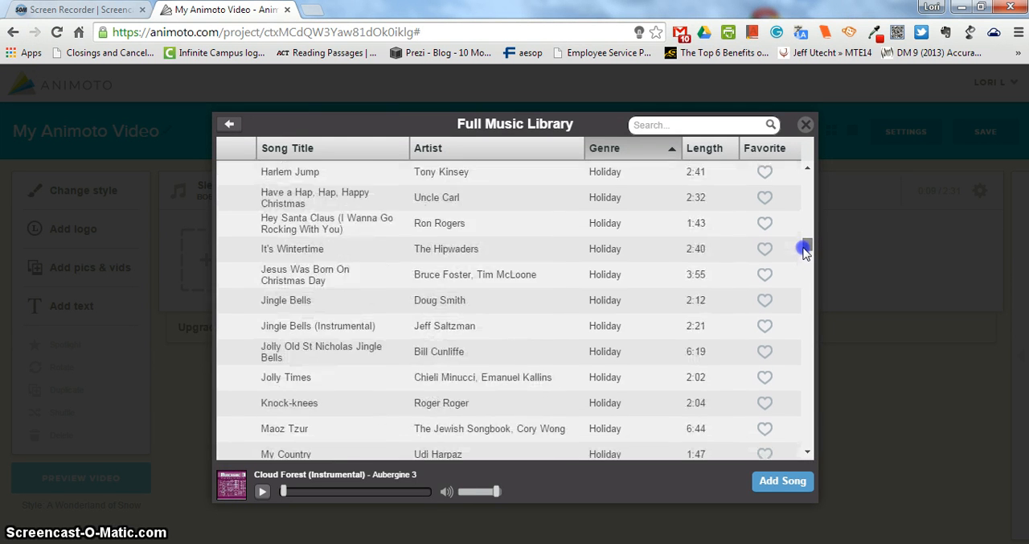
scroll("down", 3)
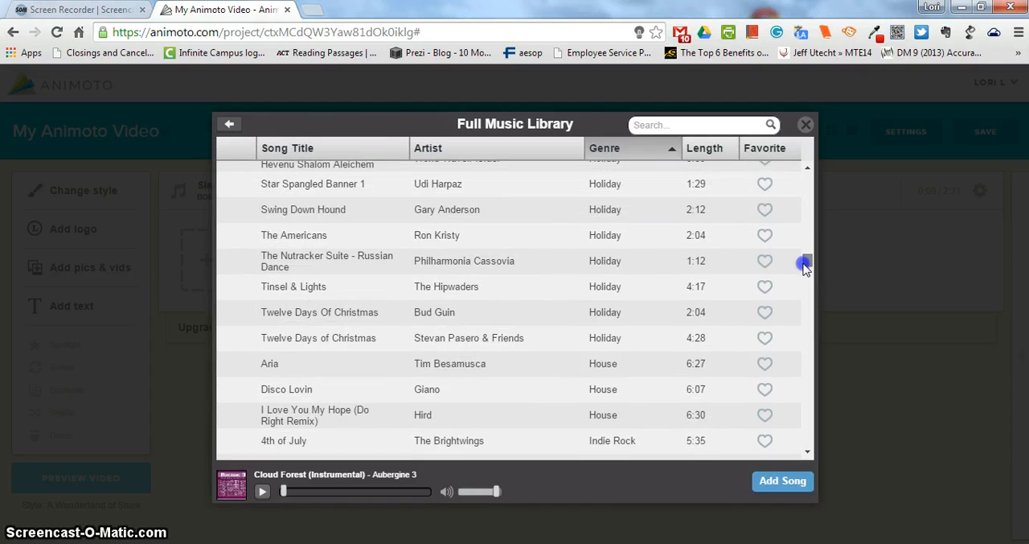
scroll("down", 3)
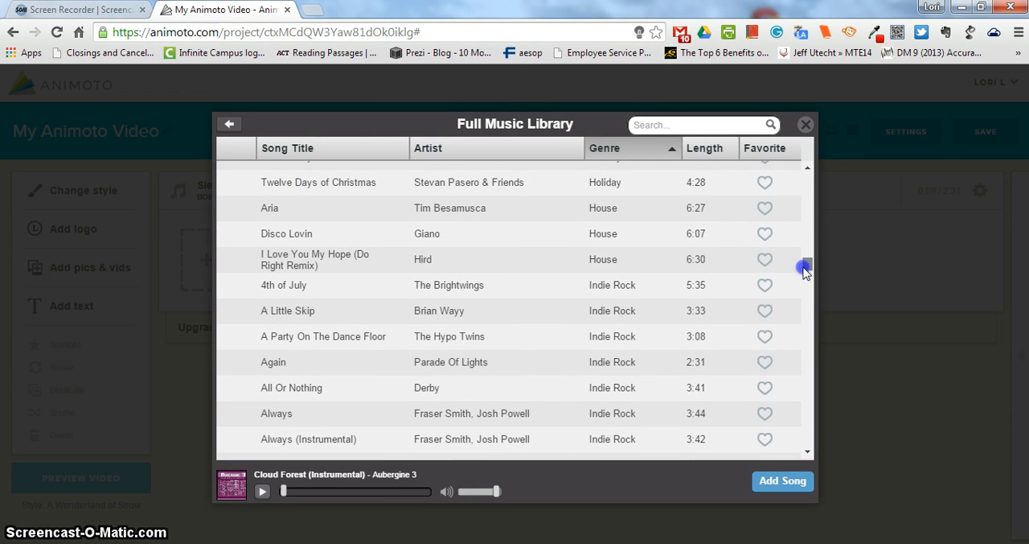
scroll("down", 3)
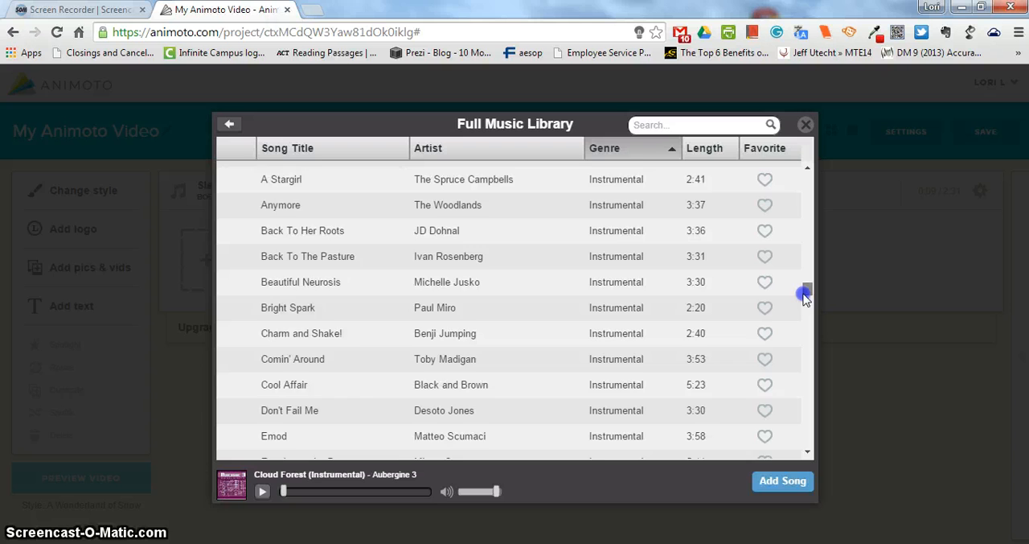
scroll("down", 3)
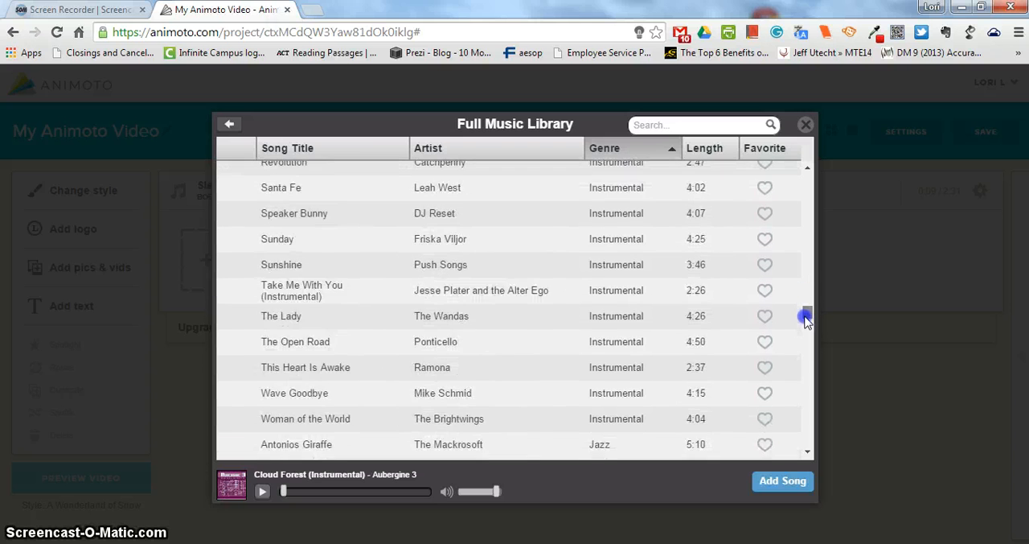
scroll("down", 3)
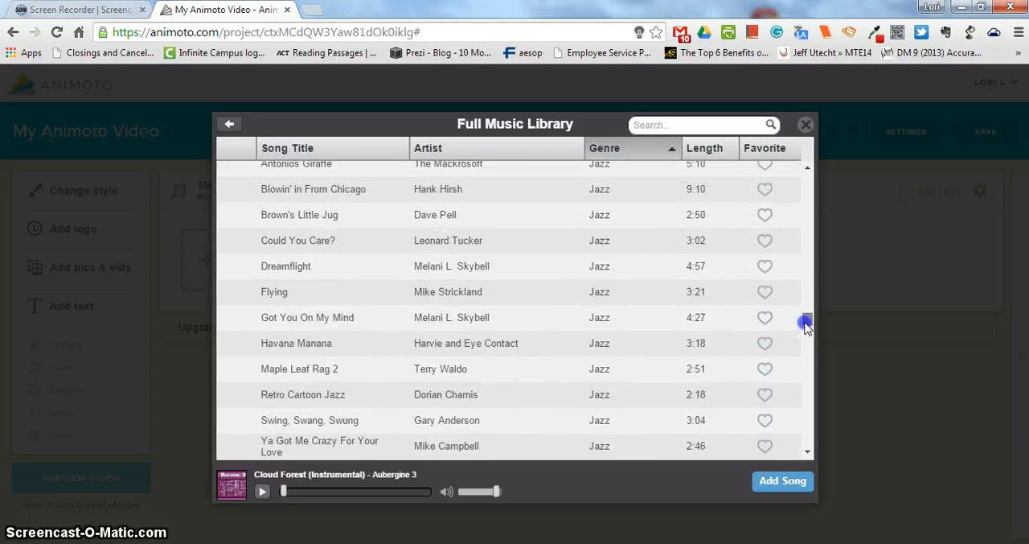
scroll("down", 3)
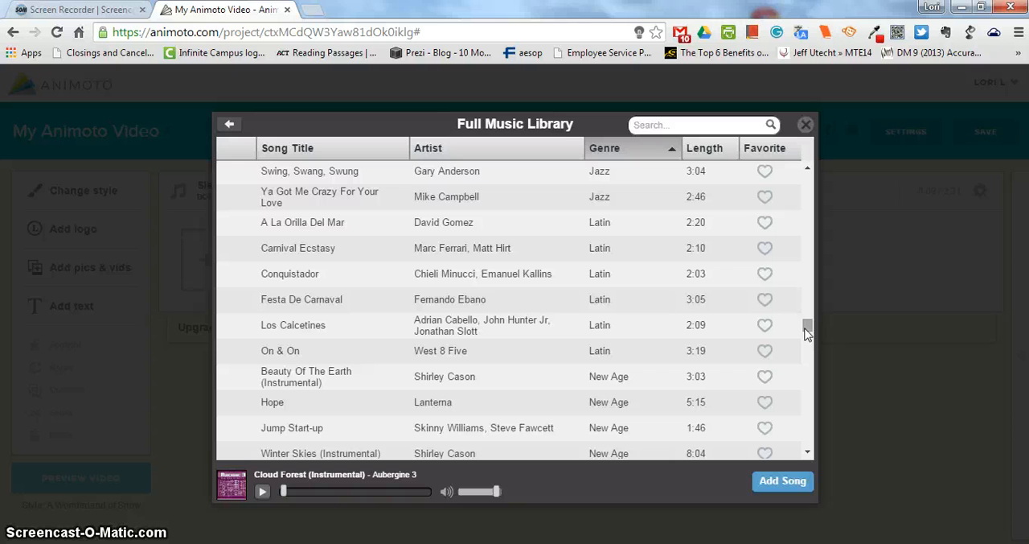
scroll("down", 3)
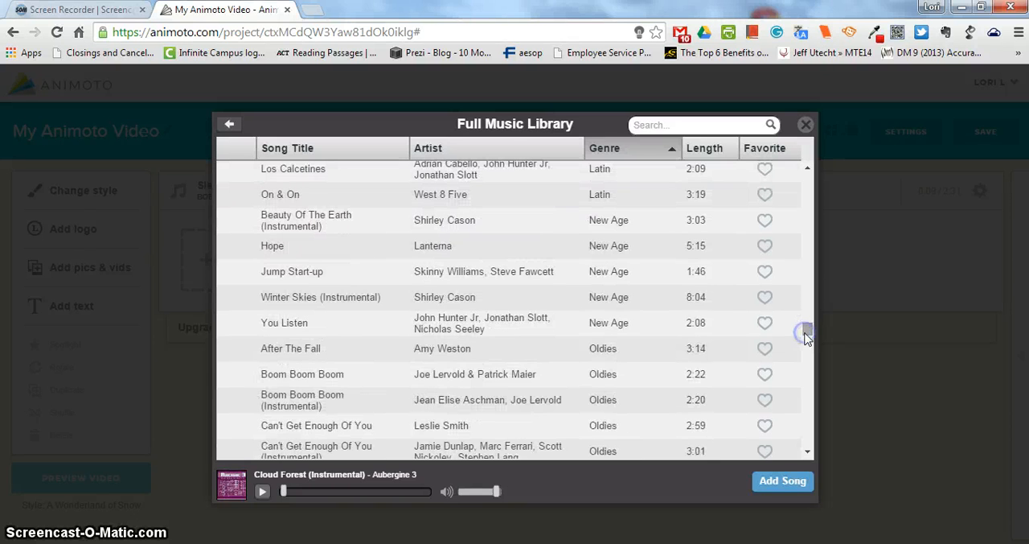
scroll("down", 3)
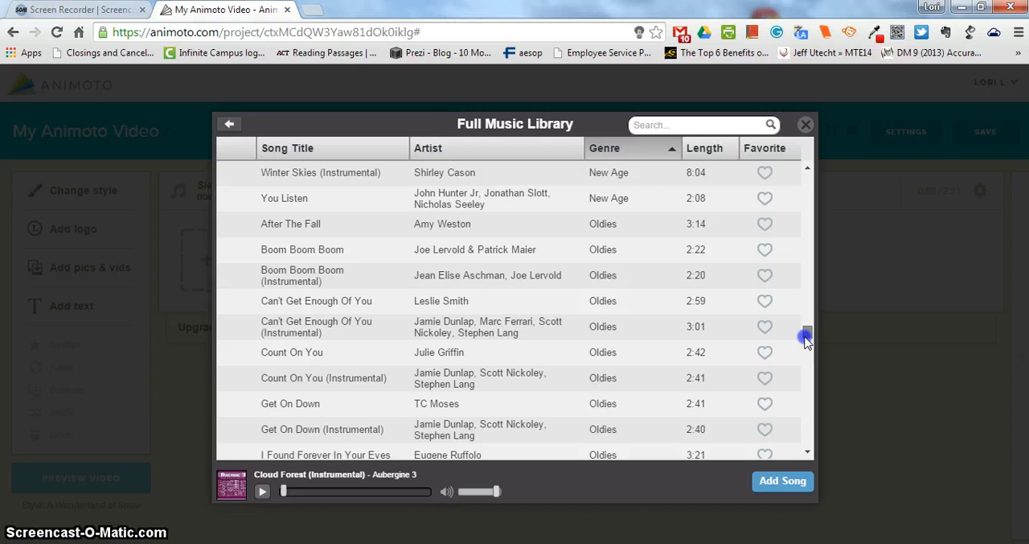
scroll("down", 3)
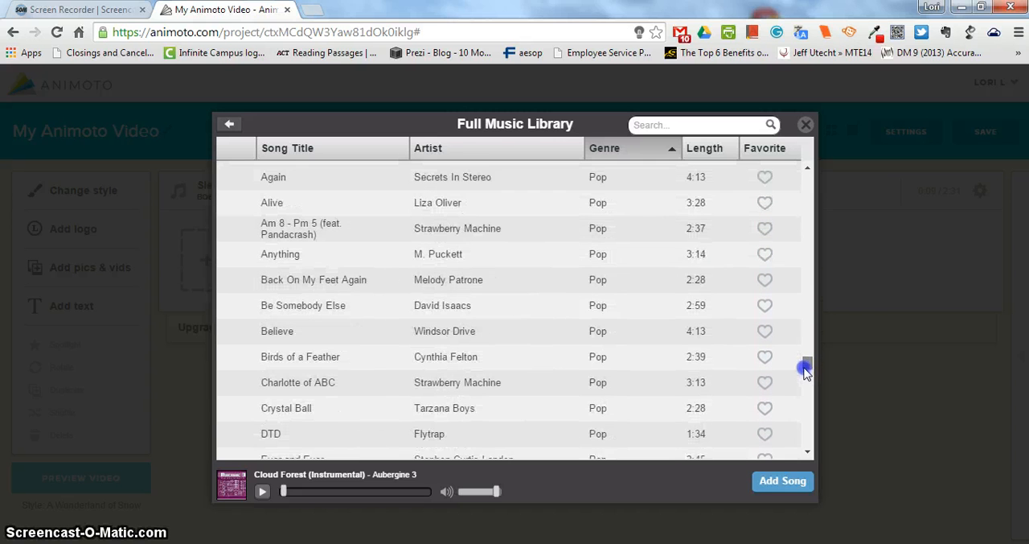
scroll("down", 3)
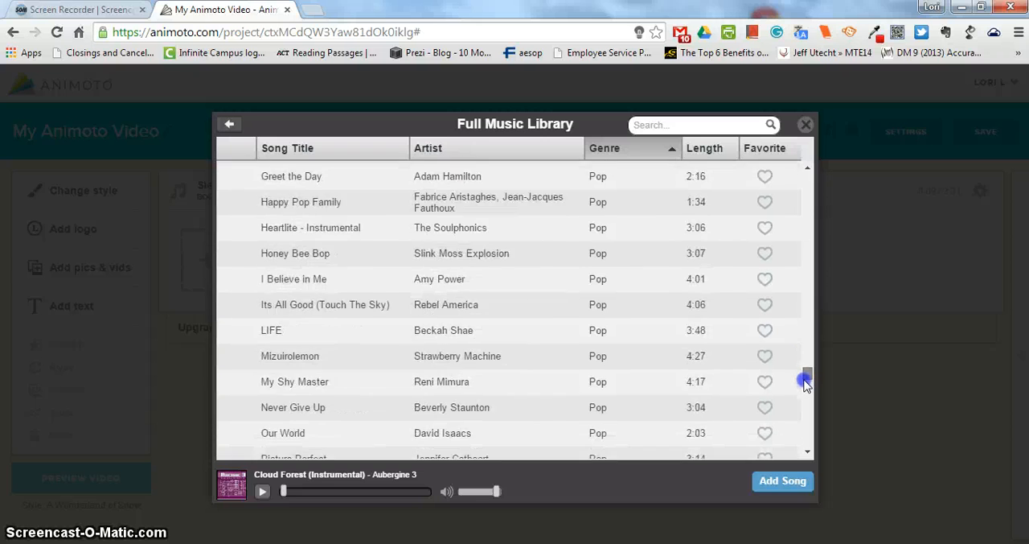
scroll("down", 3)
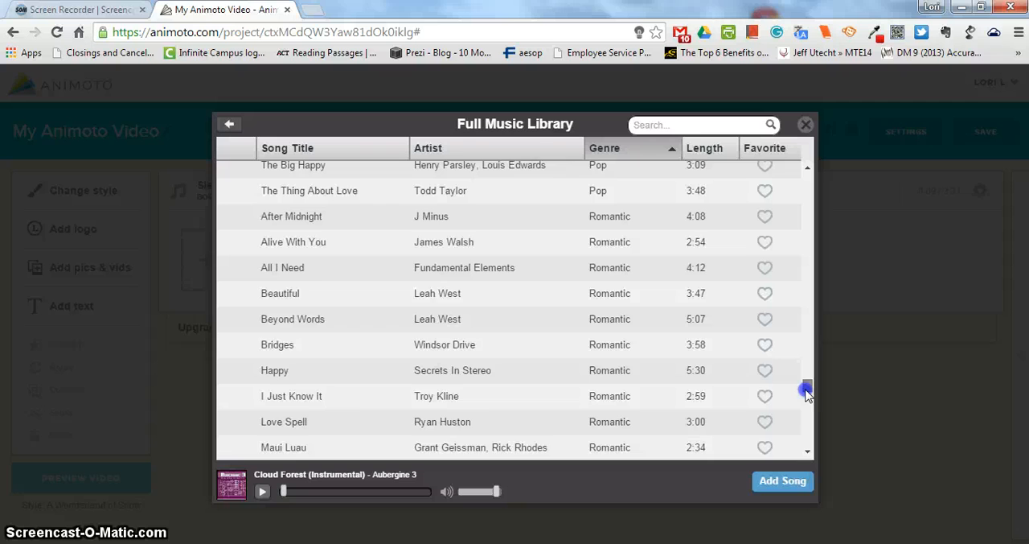
scroll("down", 3)
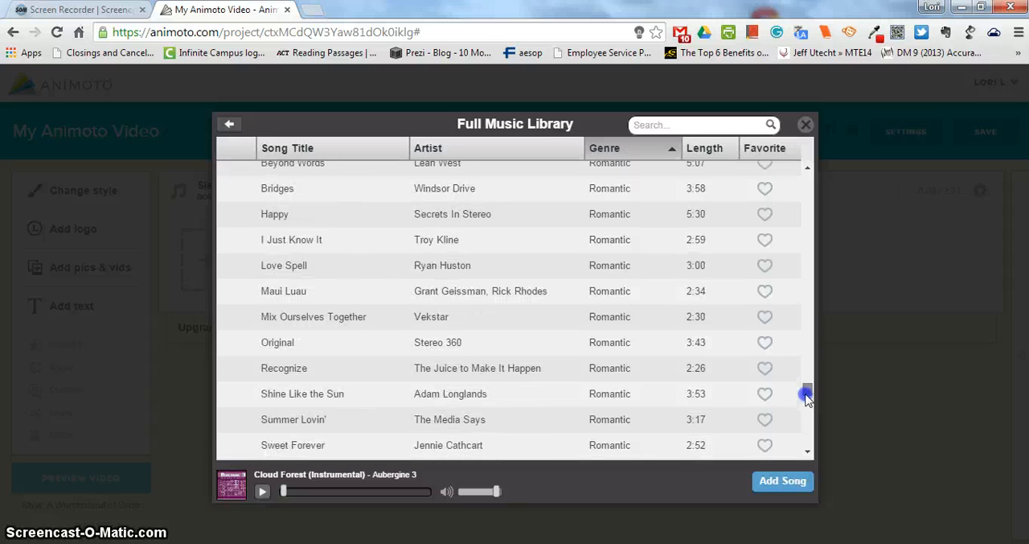
scroll("down", 3)
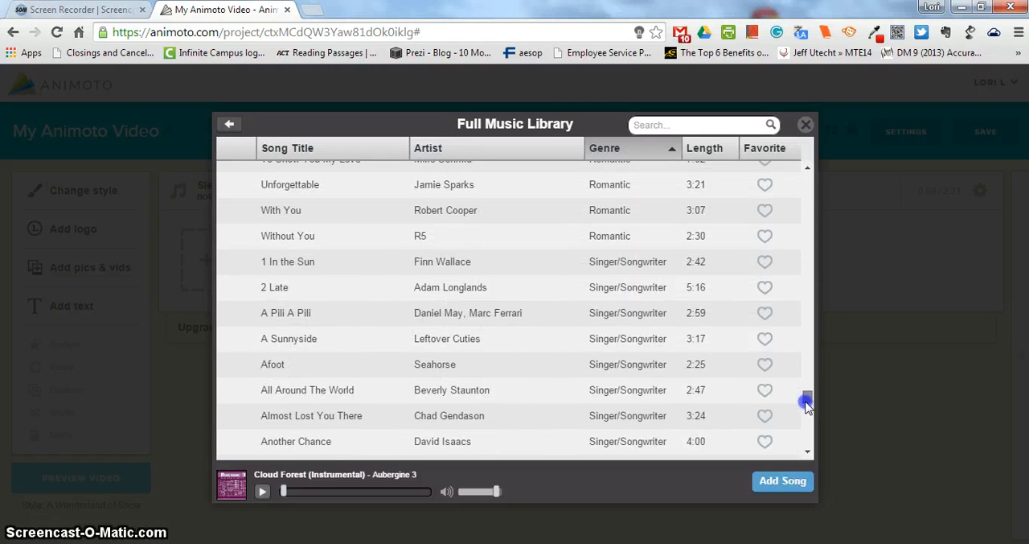
scroll("down", 3)
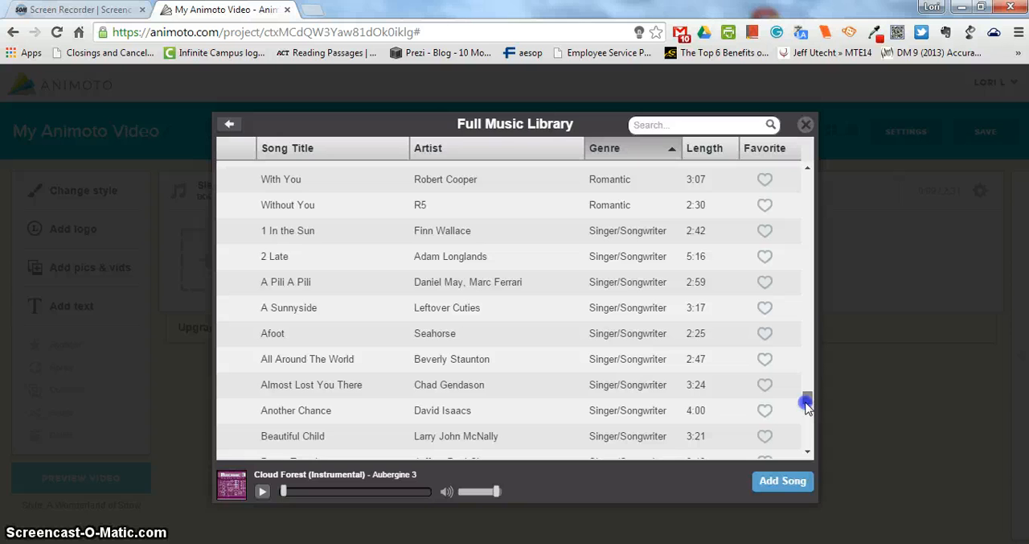
scroll("down", 3)
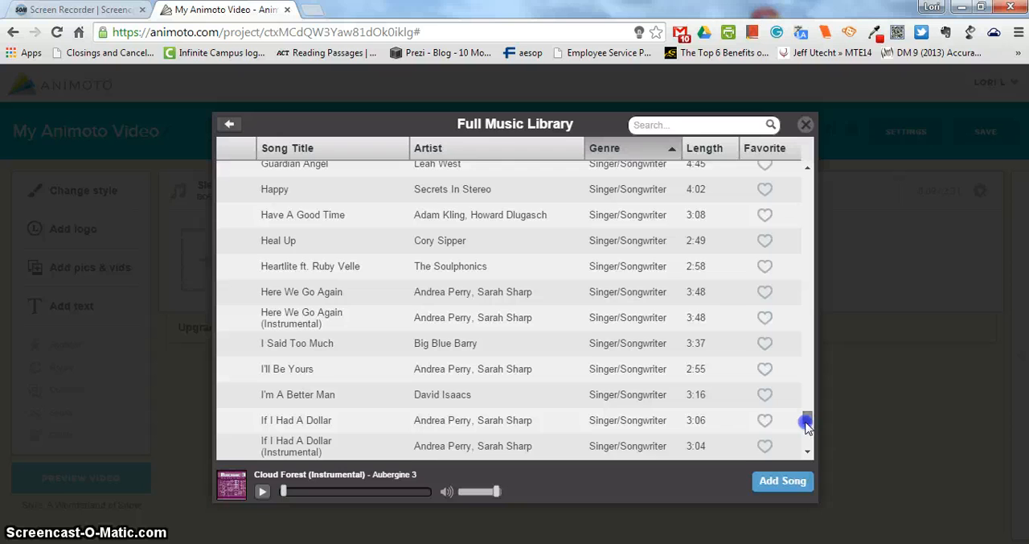
scroll("down", 3)
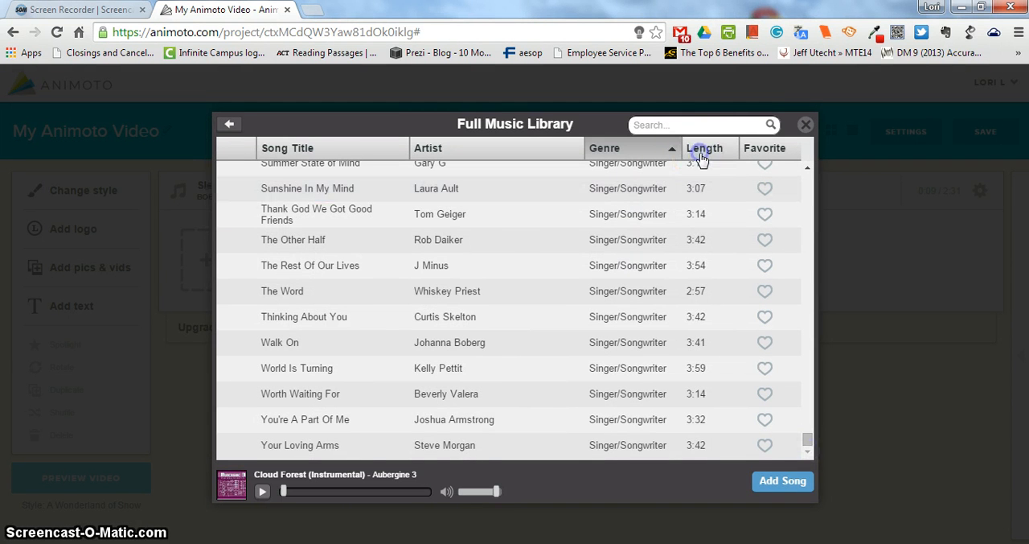
- Sort the library by length, preview Our Father by Chris Elliott and add it to the video
left_click(704, 148)
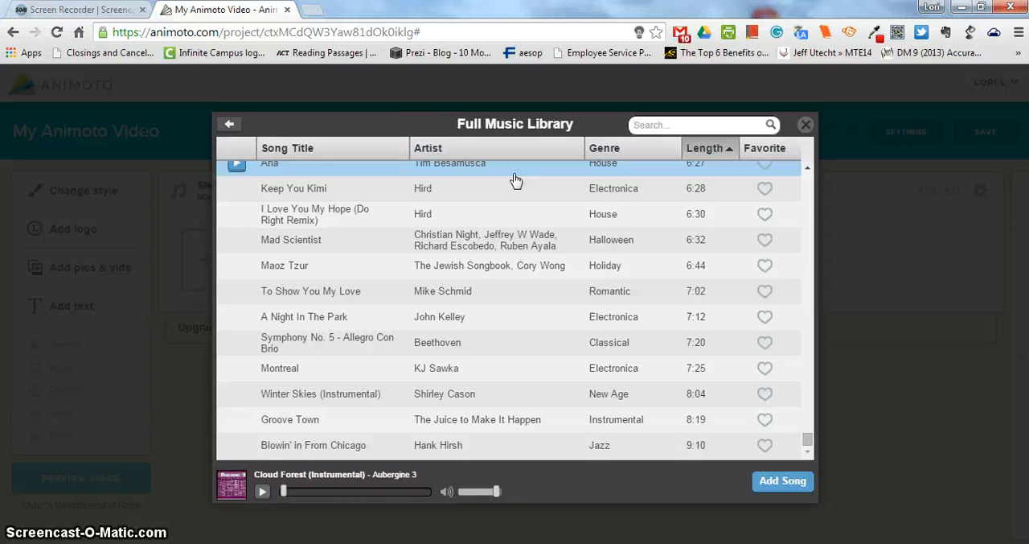
left_click(291, 240)
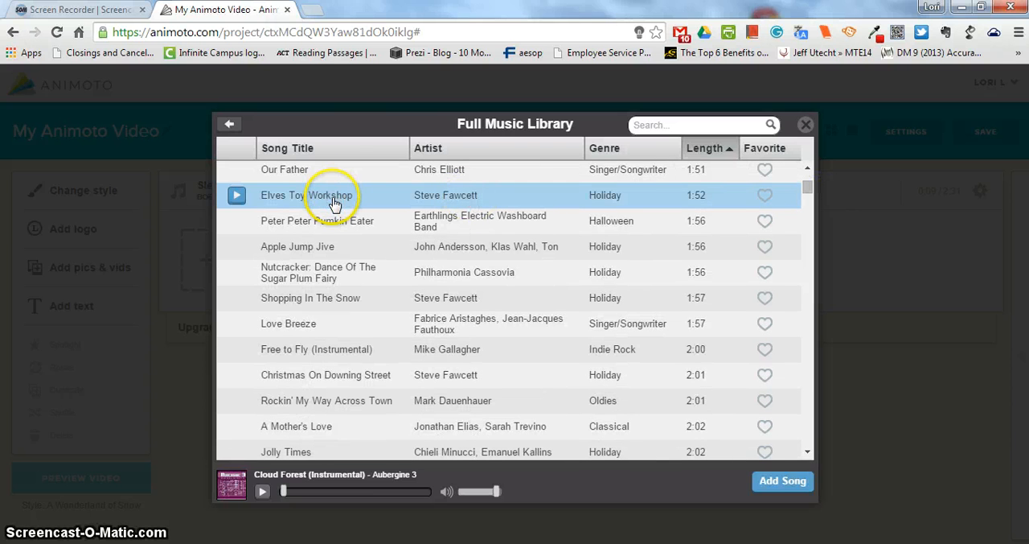
left_click(285, 169)
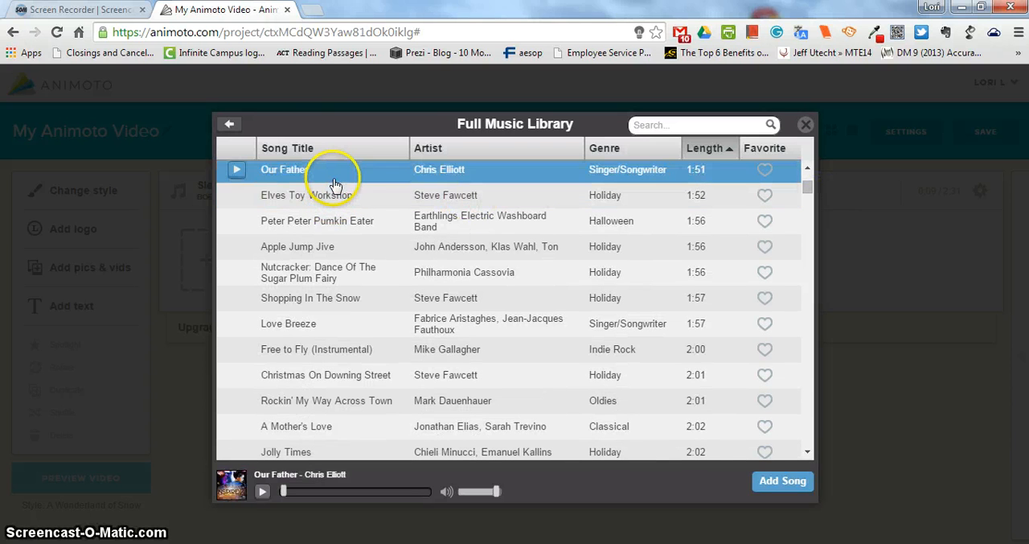
left_click(782, 479)
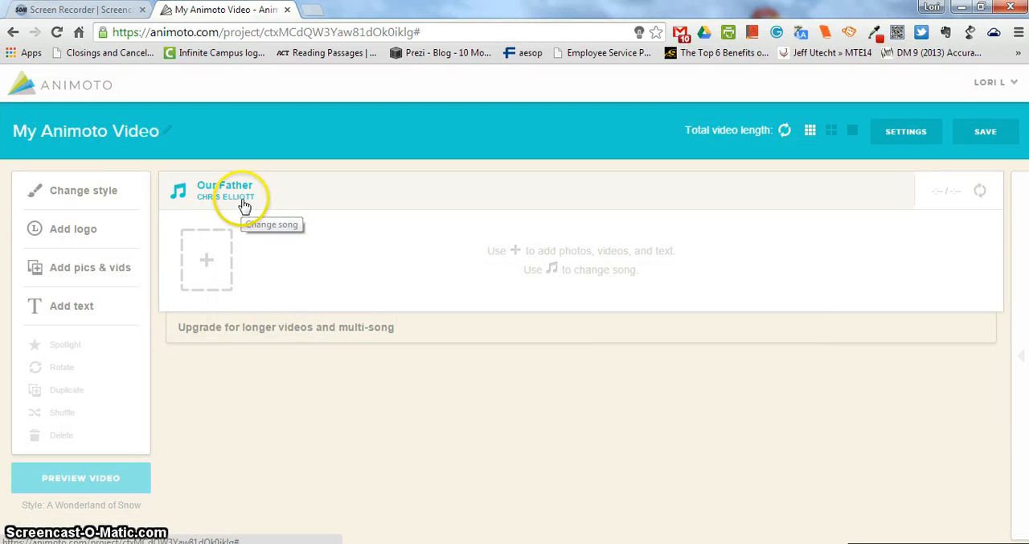
mouse_move(979, 190)
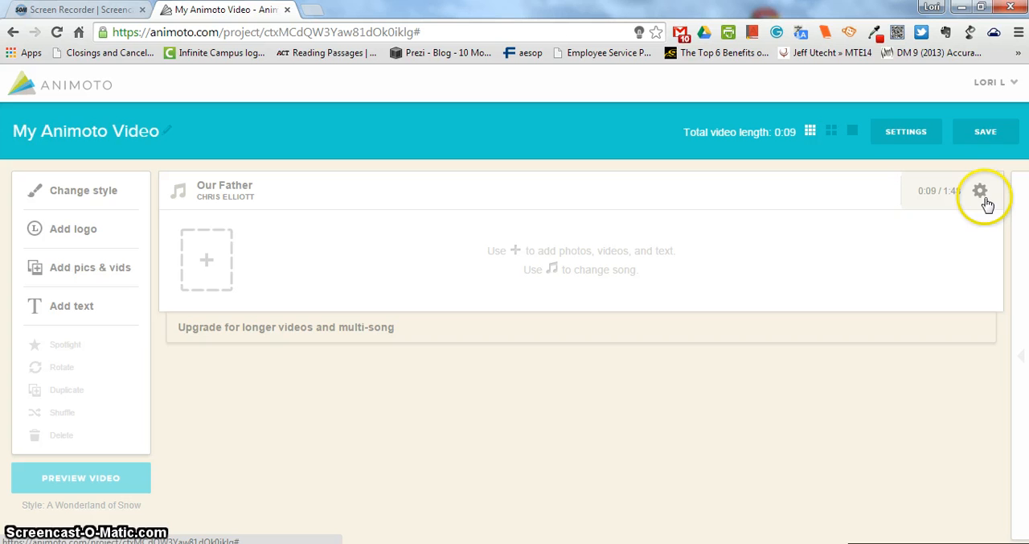
mouse_move(979, 190)
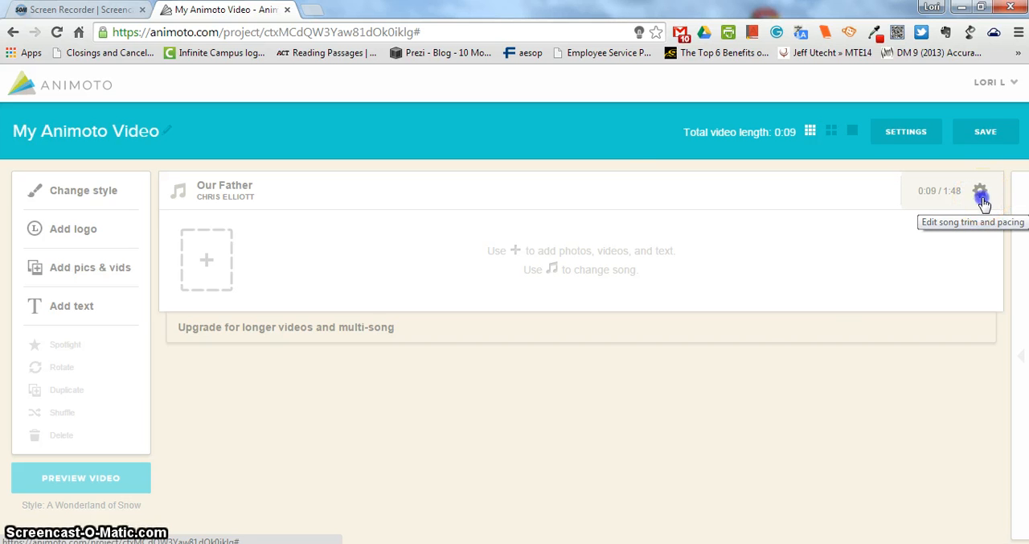
- Bring up the Edit song trim and pacing editor for Our Father via the gear icon
left_click(981, 190)
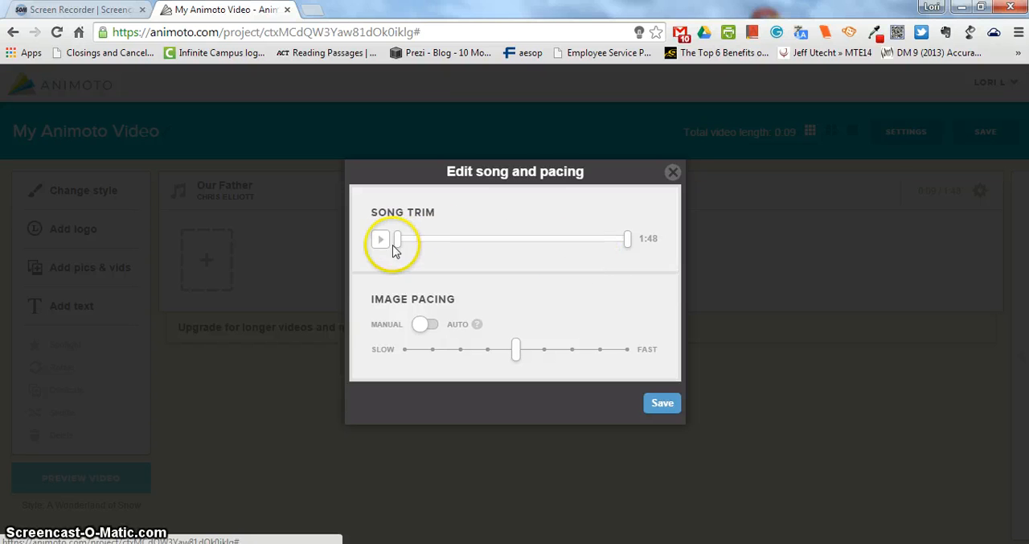
- Move the Song Trim start later and end earlier so Our Father runs about 1:23
left_click_drag(399, 238, 433, 238)
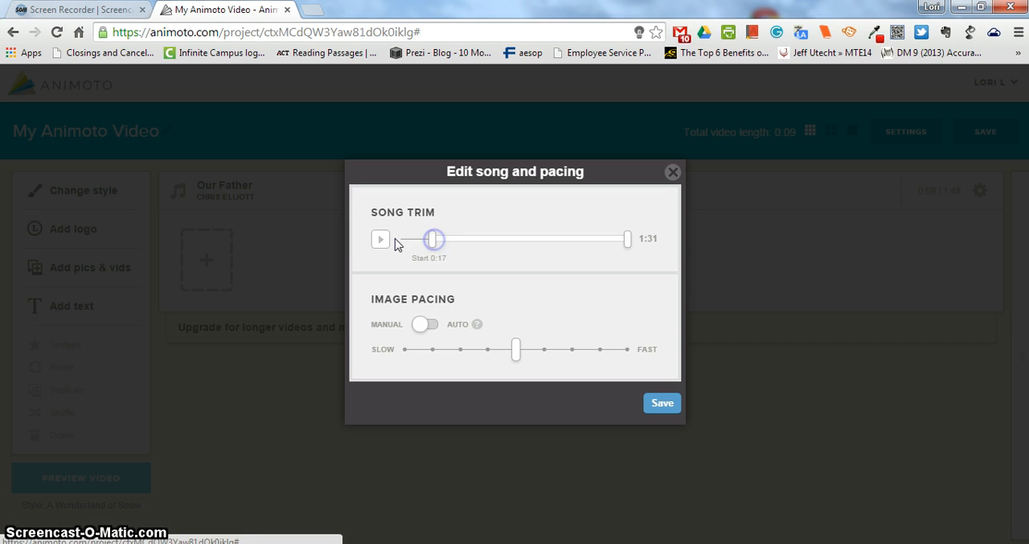
left_click(379, 238)
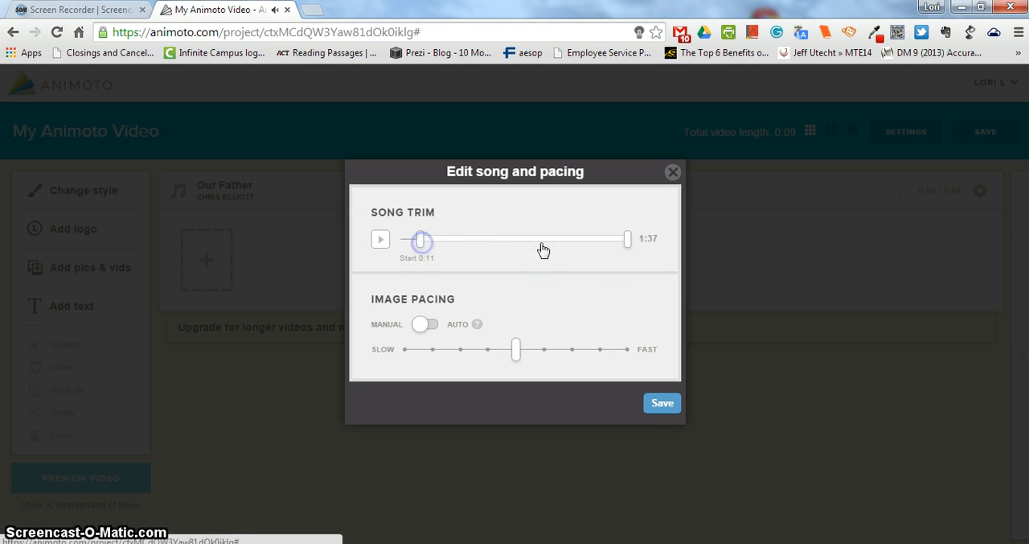
left_click_drag(627, 239, 595, 240)
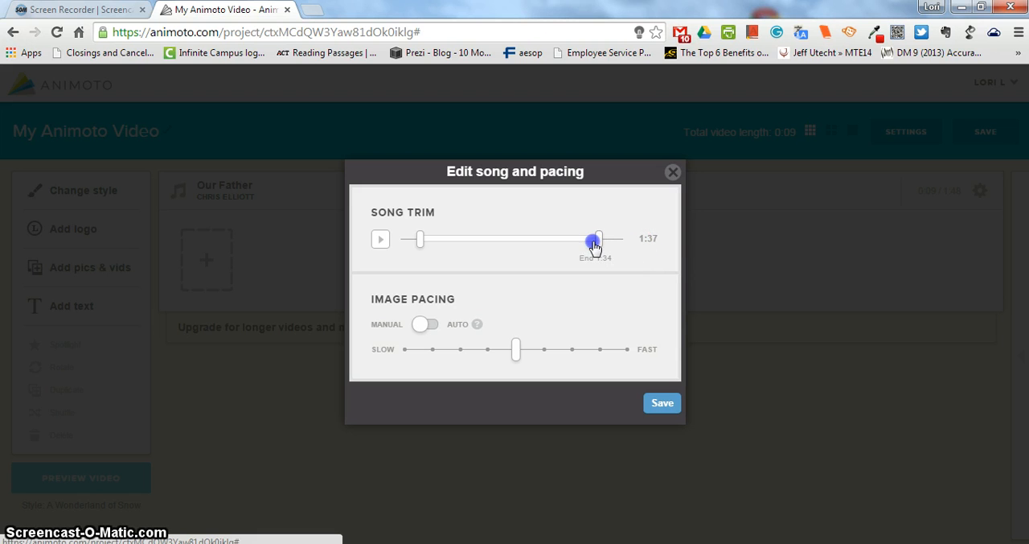
left_click_drag(599, 238, 598, 238)
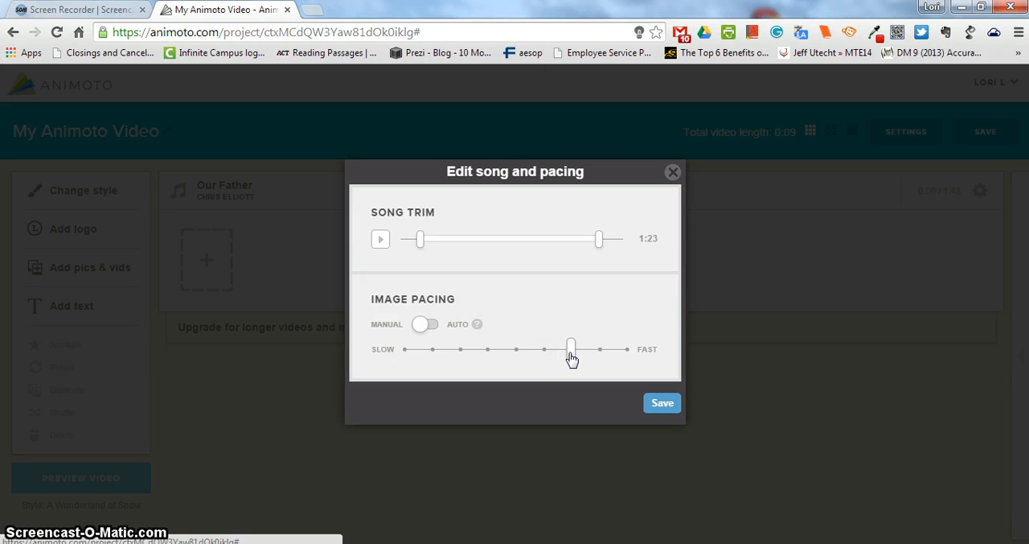
- Try faster, slower and Auto image pacing, settling on Manual just left of centre
left_click_drag(571, 347, 463, 348)
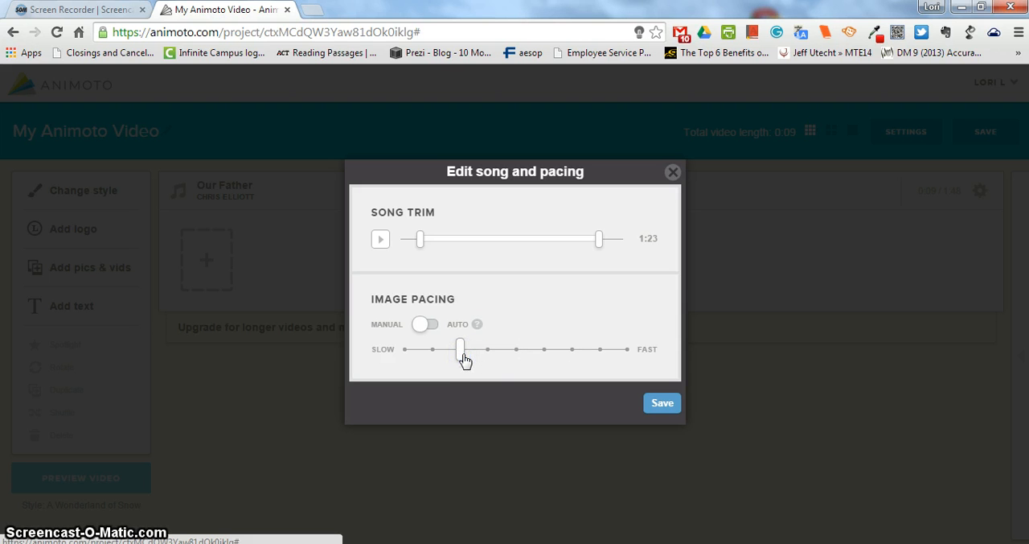
left_click_drag(460, 349, 489, 349)
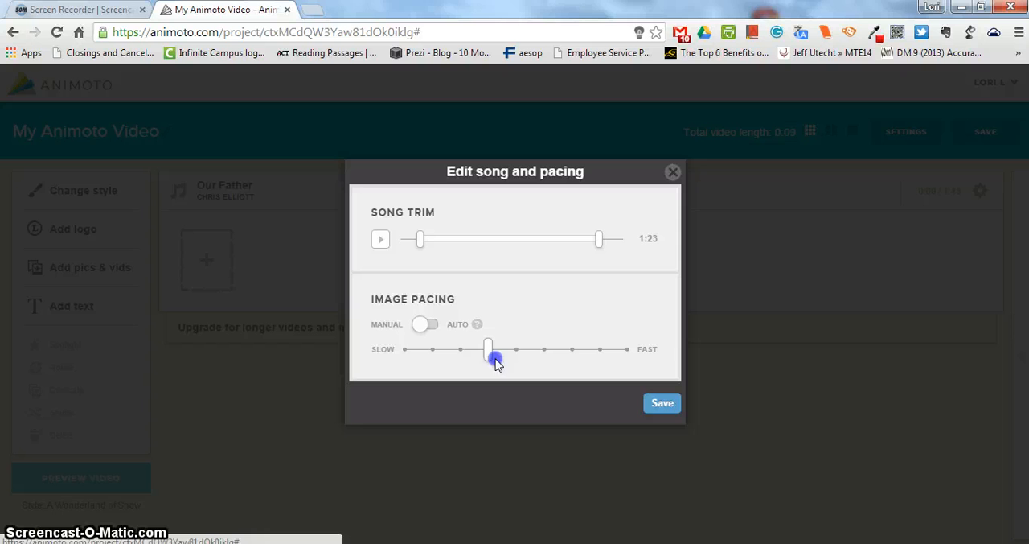
left_click_drag(489, 349, 517, 349)
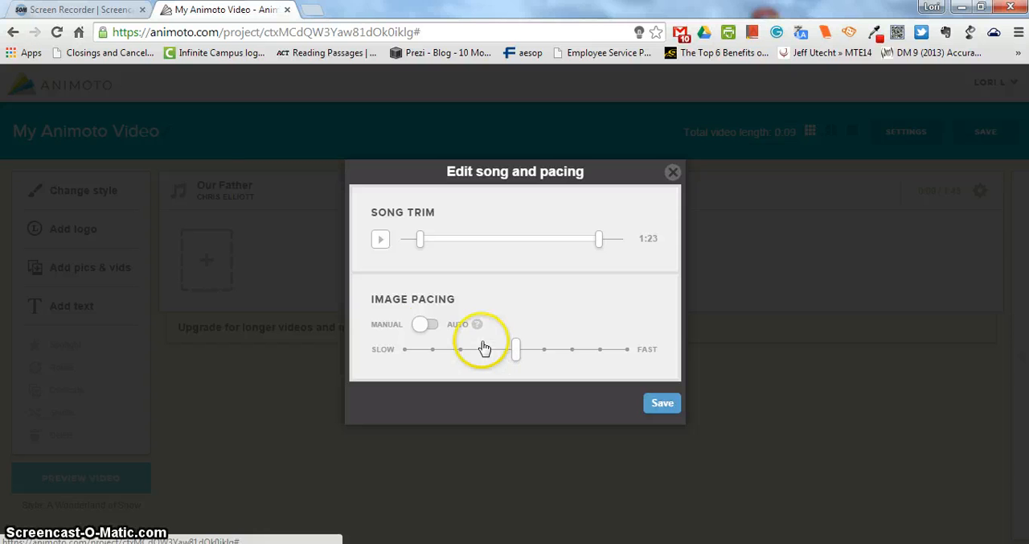
left_click(424, 325)
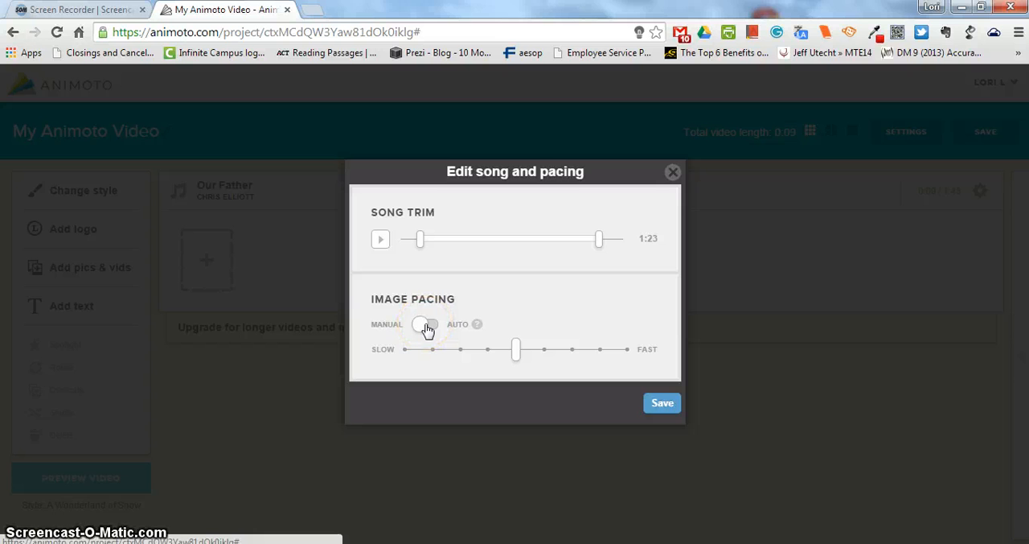
left_click(425, 325)
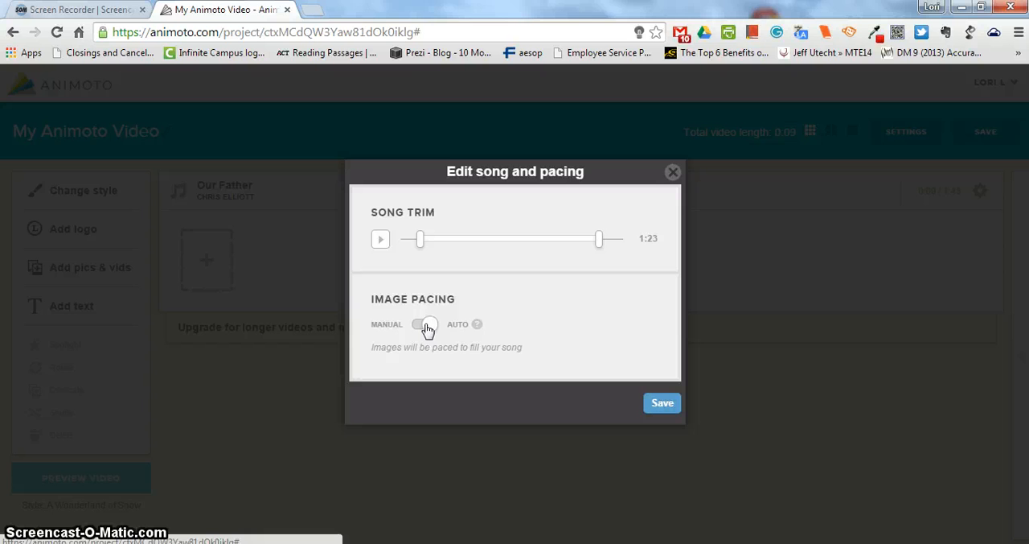
left_click(421, 325)
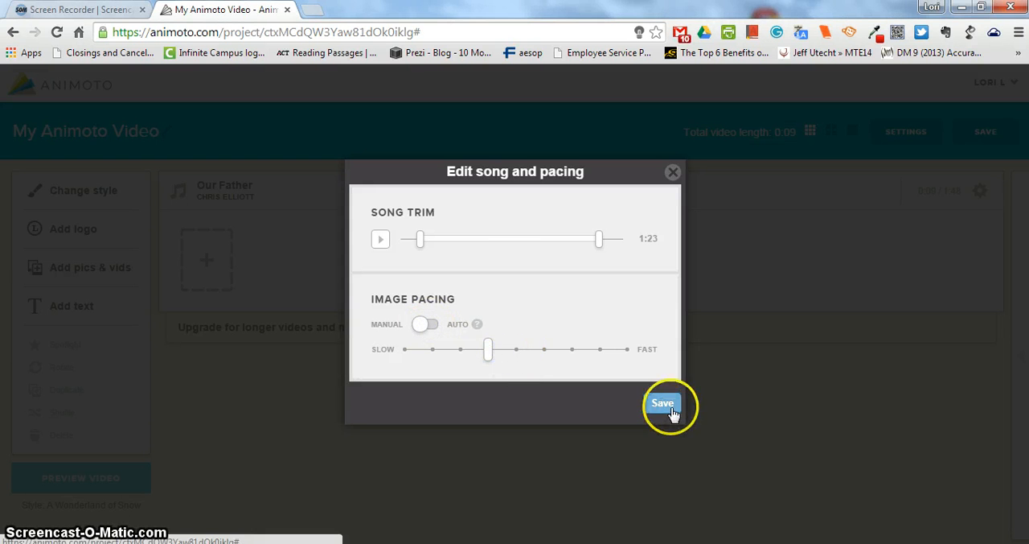
- Save the 1:23 trim and manual pacing for Our Father to the project
left_click(663, 402)
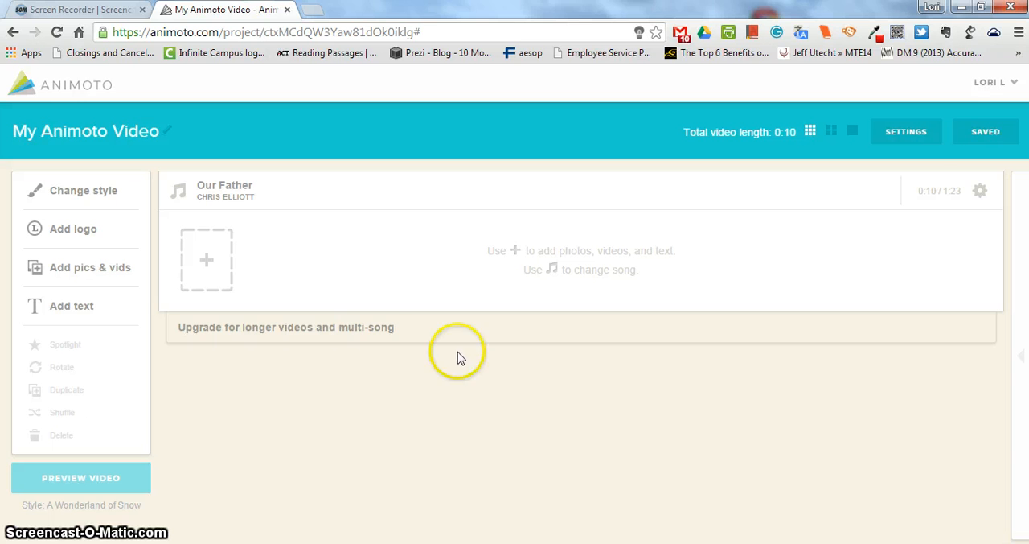
mouse_move(674, 357)
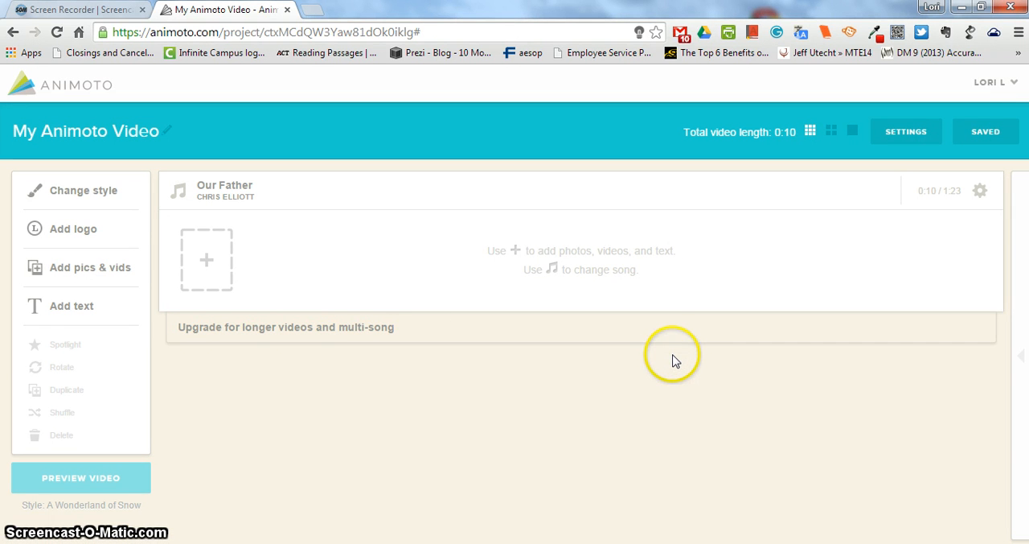